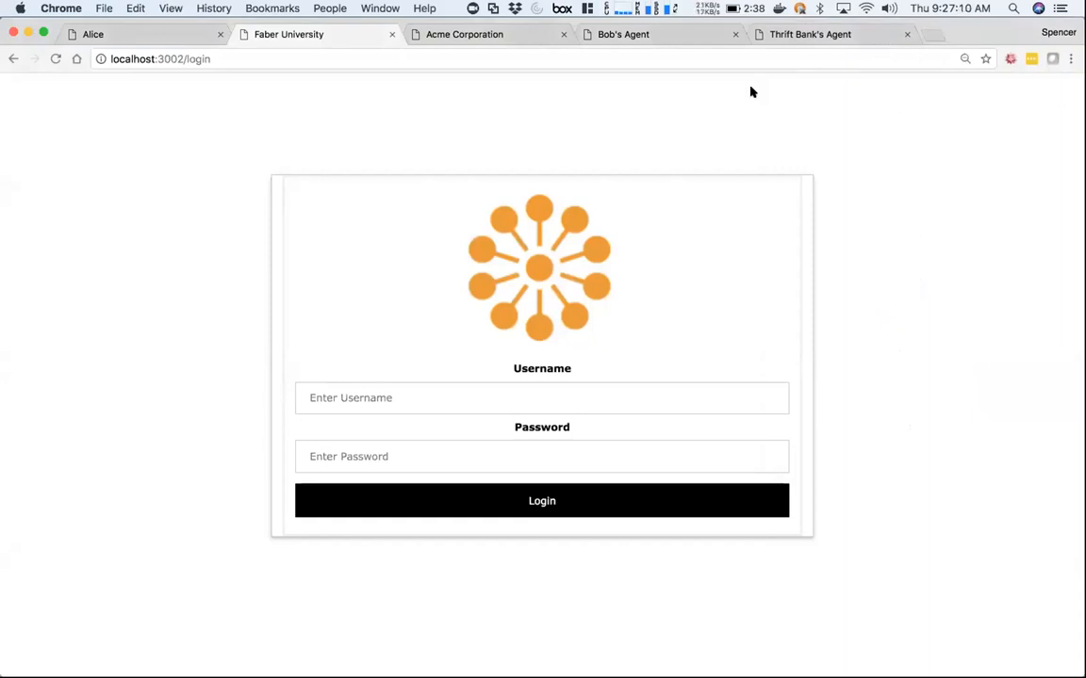
pyautogui.moveTo(882, 53)
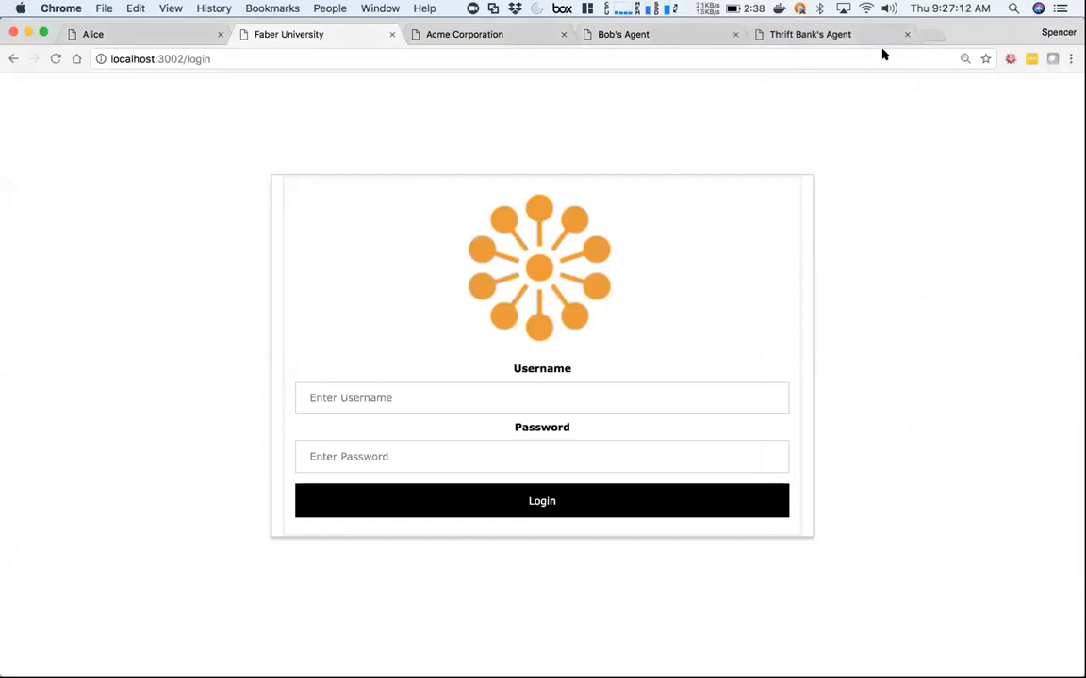
pyautogui.moveTo(128, 38)
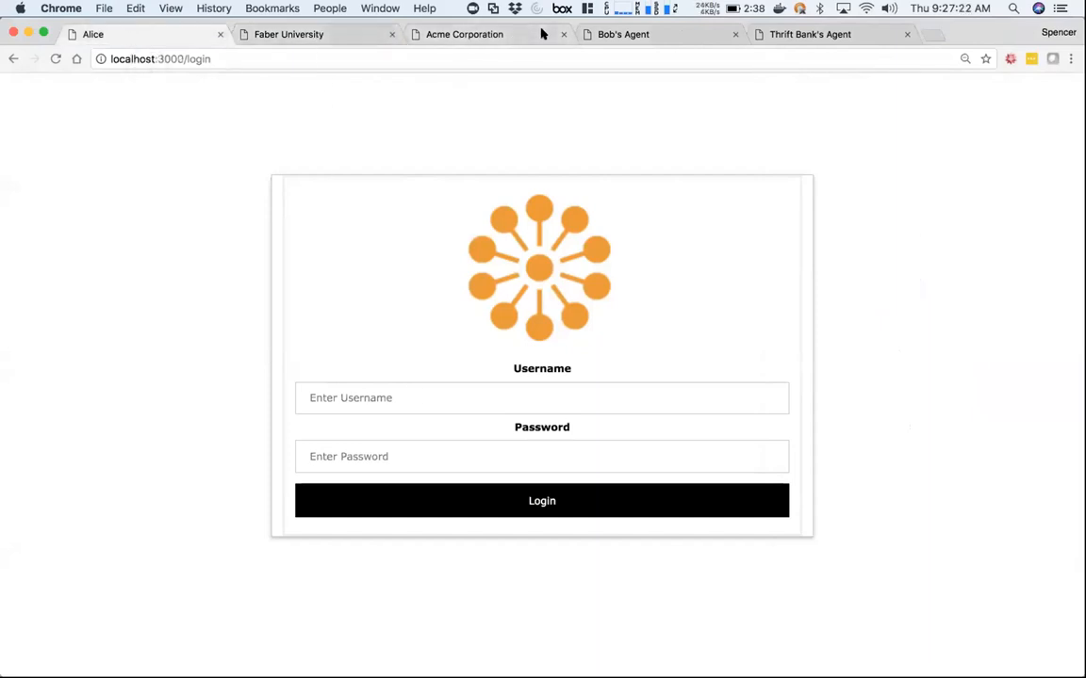
pyautogui.moveTo(813, 173)
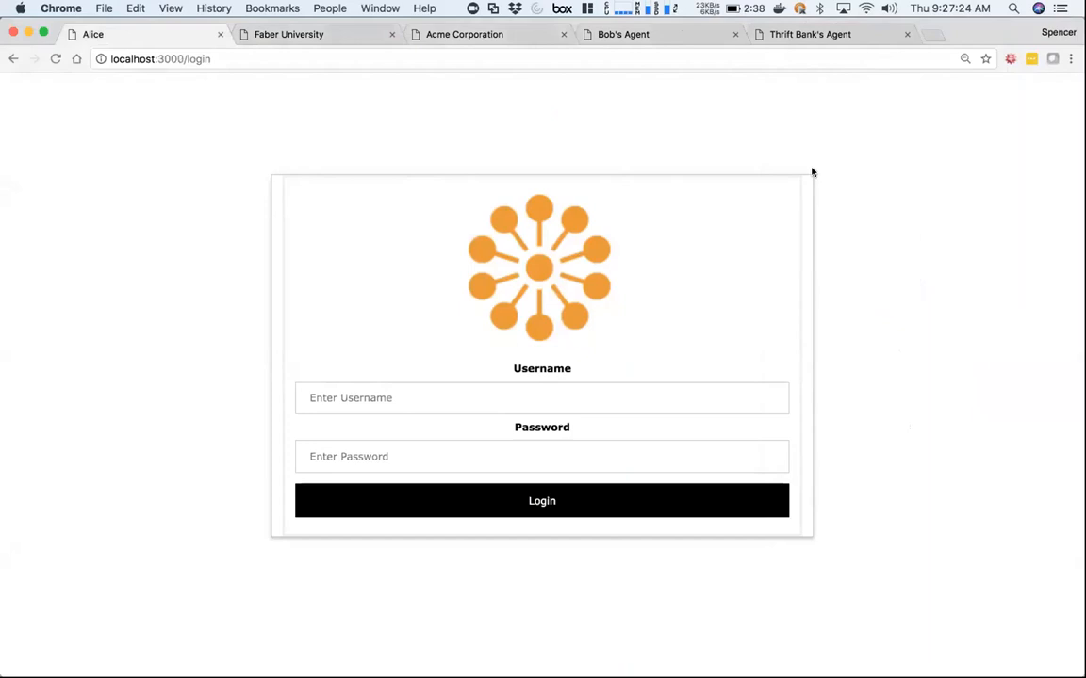
pyautogui.moveTo(305, 22)
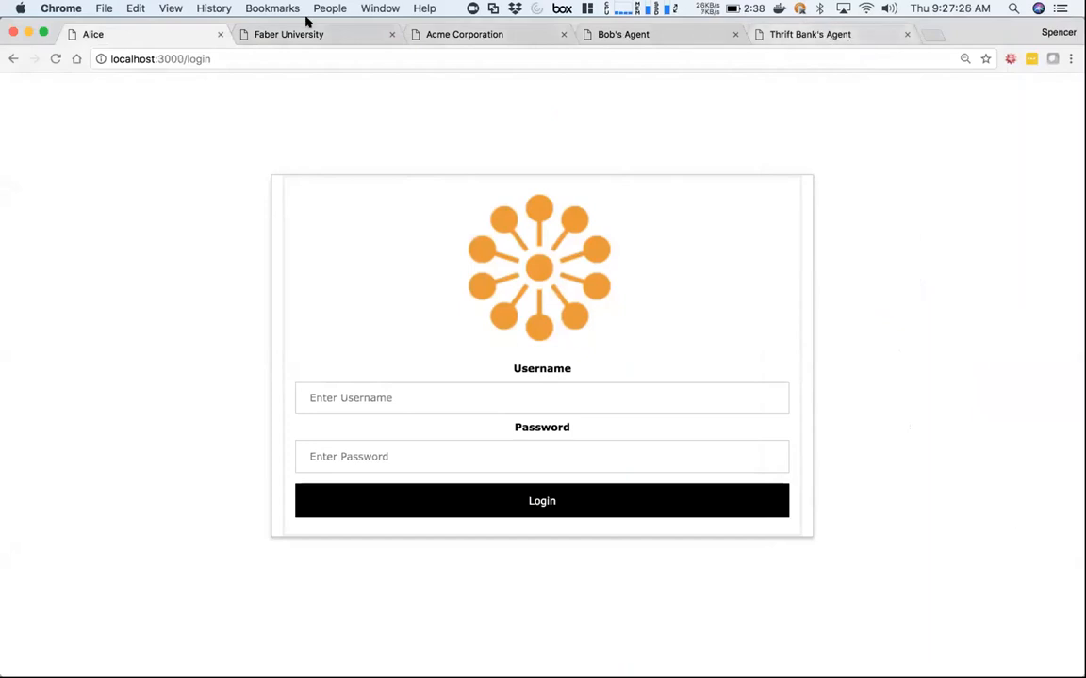
# Sign in the Alice, Faber University and Acme Corporation agents, ending on Alice's dashboard.
pyautogui.click(622, 34)
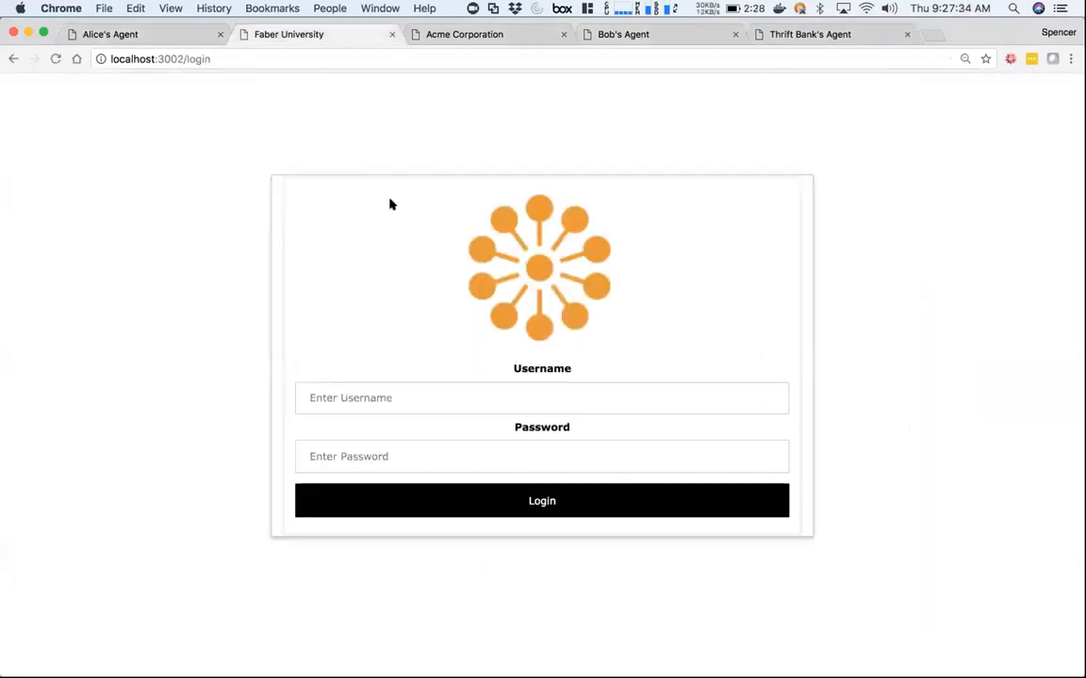
pyautogui.write('faber')
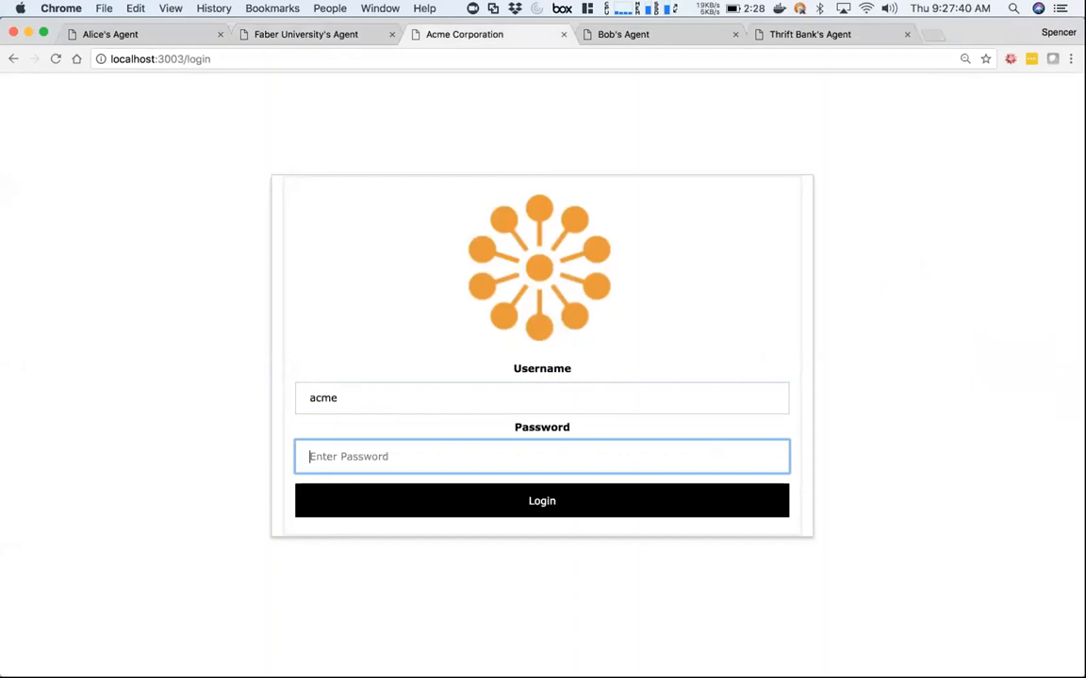
pyautogui.click(543, 502)
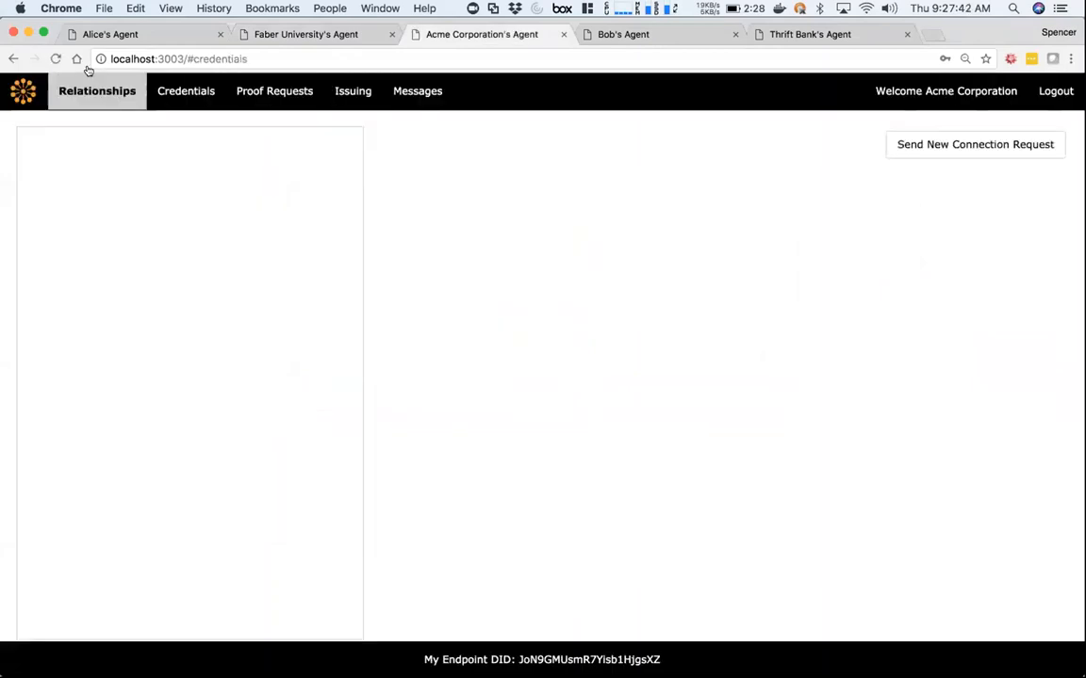
pyautogui.click(142, 34)
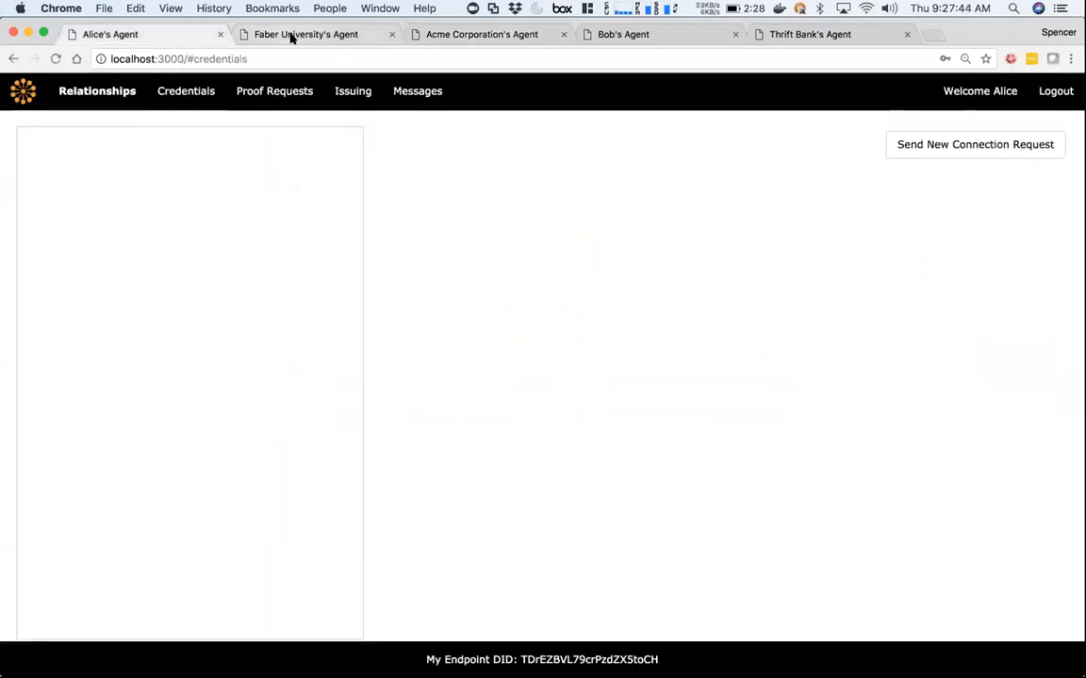
pyautogui.click(483, 34)
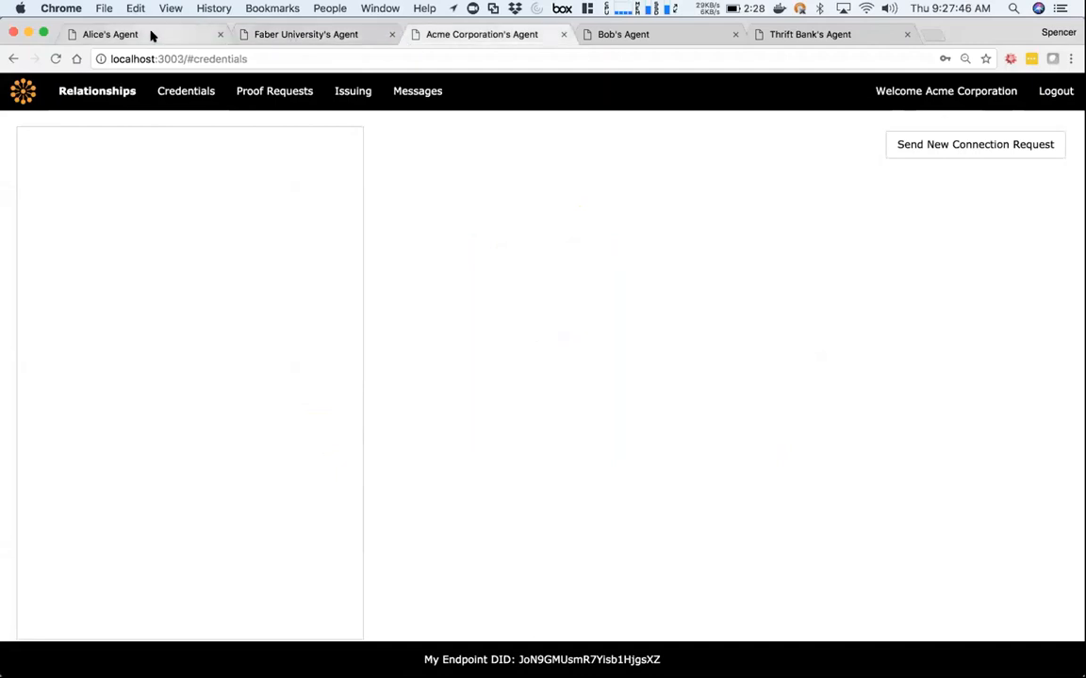
pyautogui.click(109, 34)
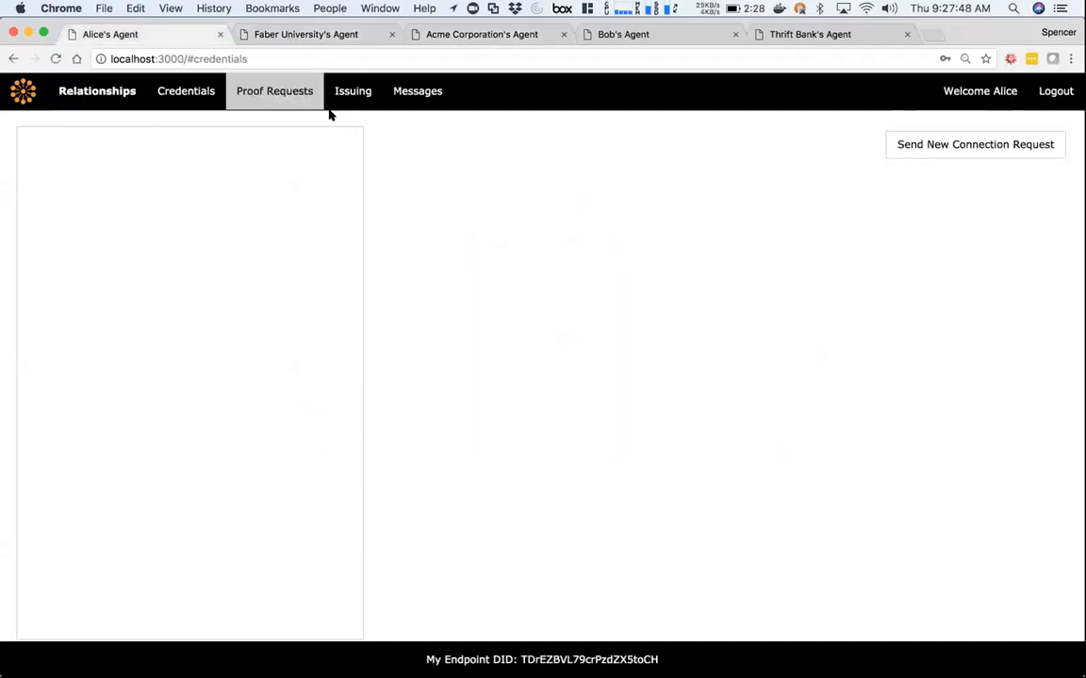
pyautogui.moveTo(969, 131)
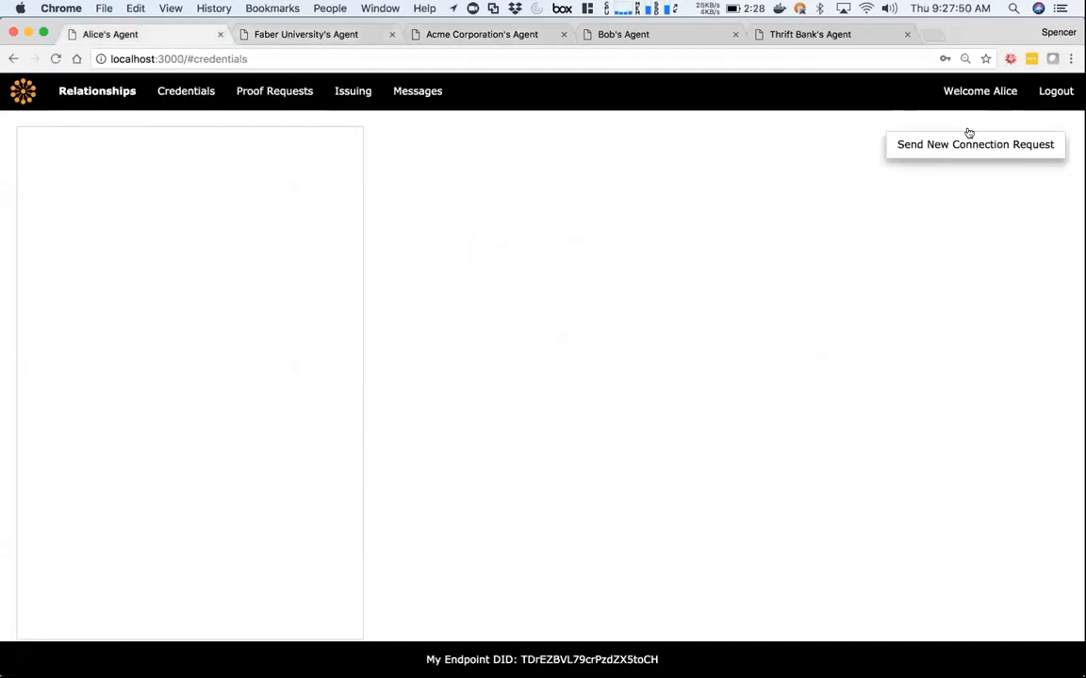
# Send Alice's connection request to Faber's endpoint DID TvhM9DjSvVjJxdHrwNf8pr.
pyautogui.click(975, 143)
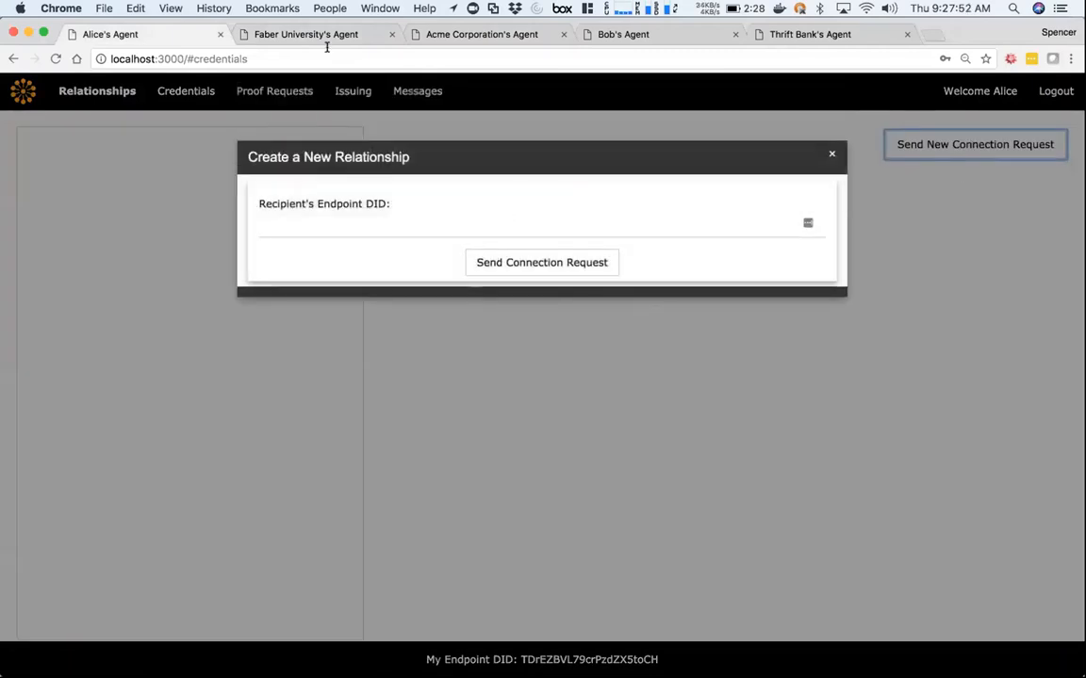
pyautogui.click(305, 34)
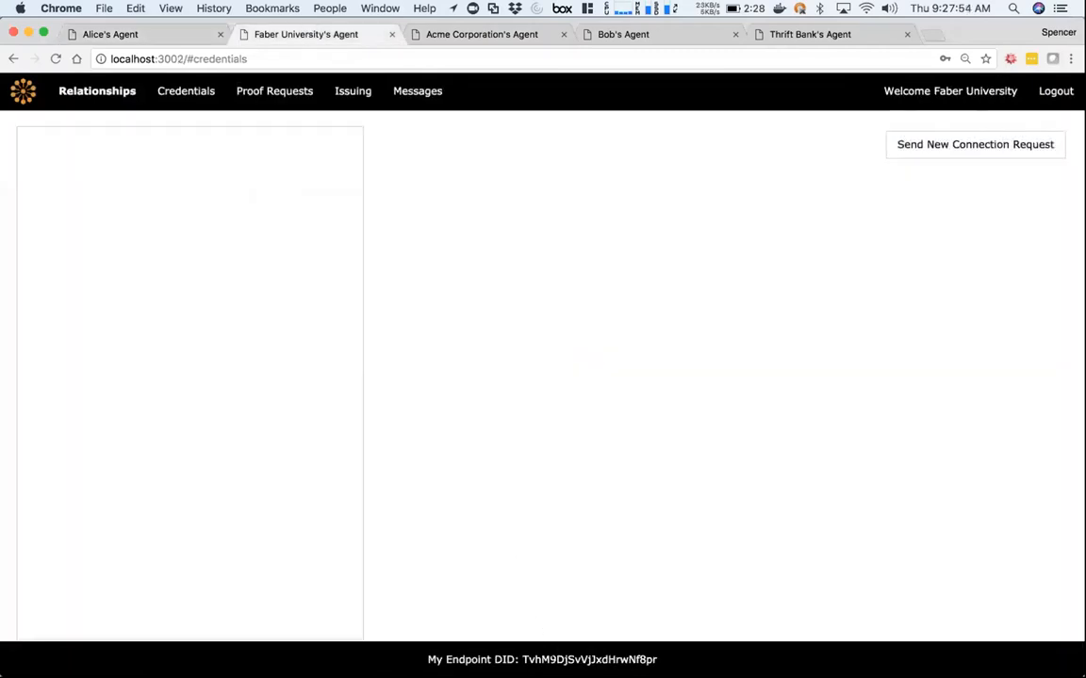
pyautogui.doubleClick(588, 660)
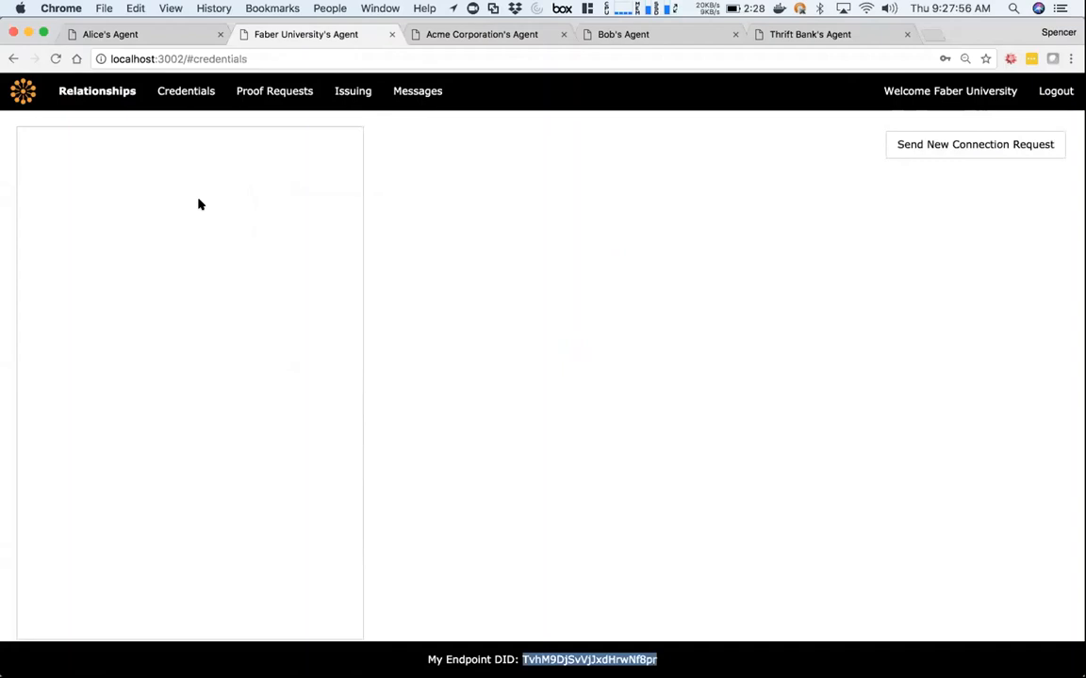
pyautogui.click(975, 143)
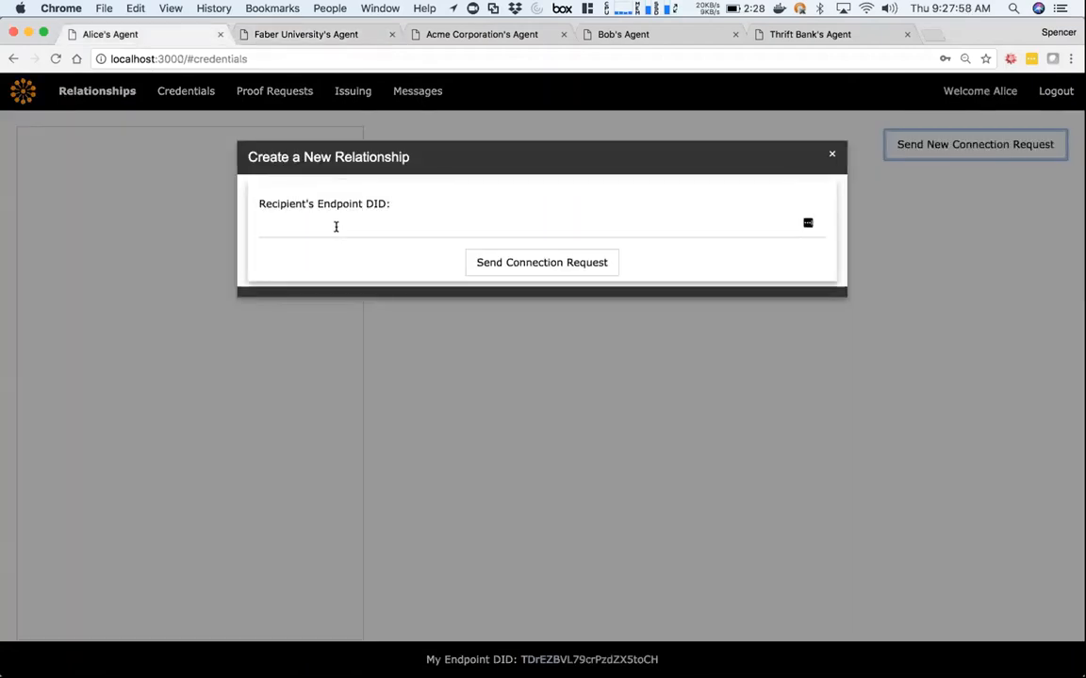
pyautogui.write('TvhM9DjSvVjJxdHrwNf8pr')
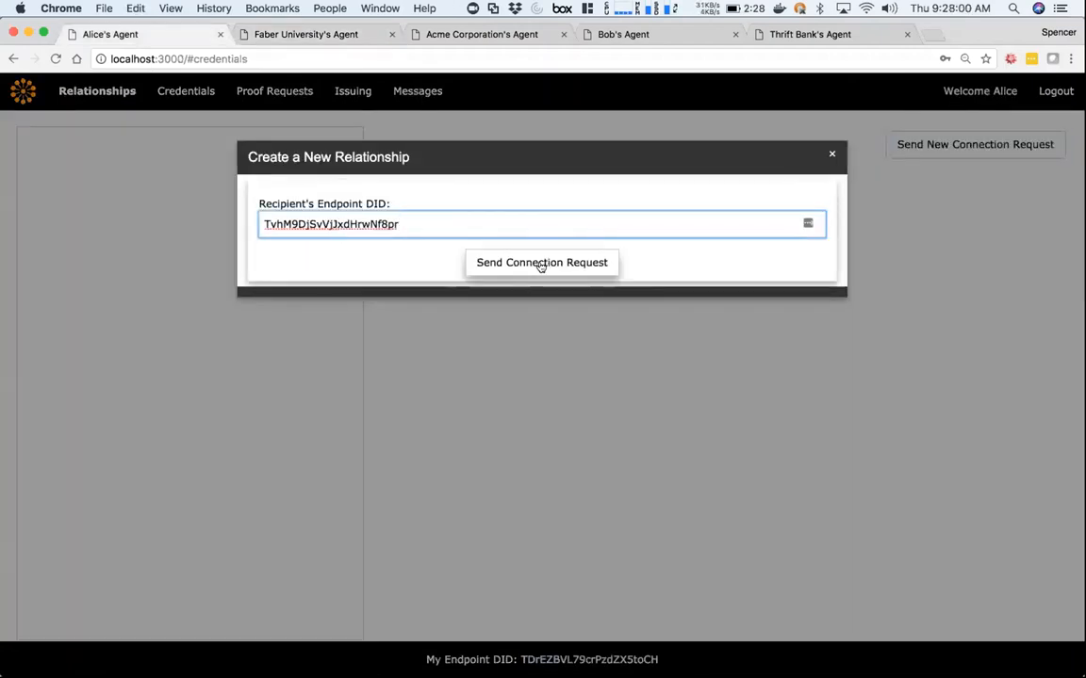
pyautogui.click(541, 262)
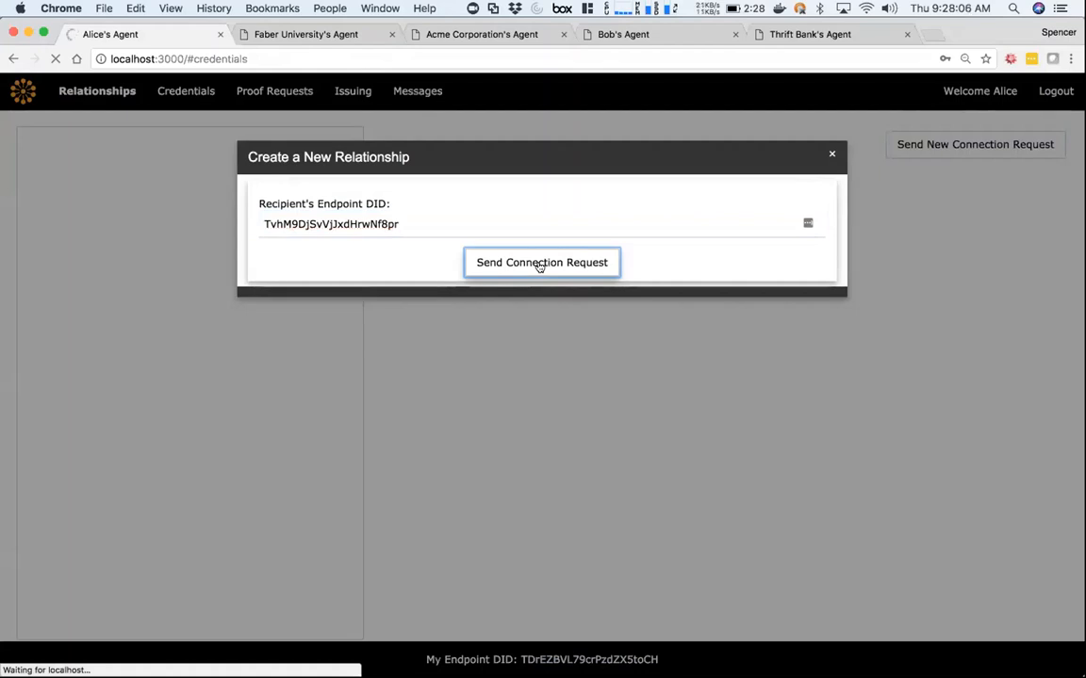
pyautogui.click(541, 262)
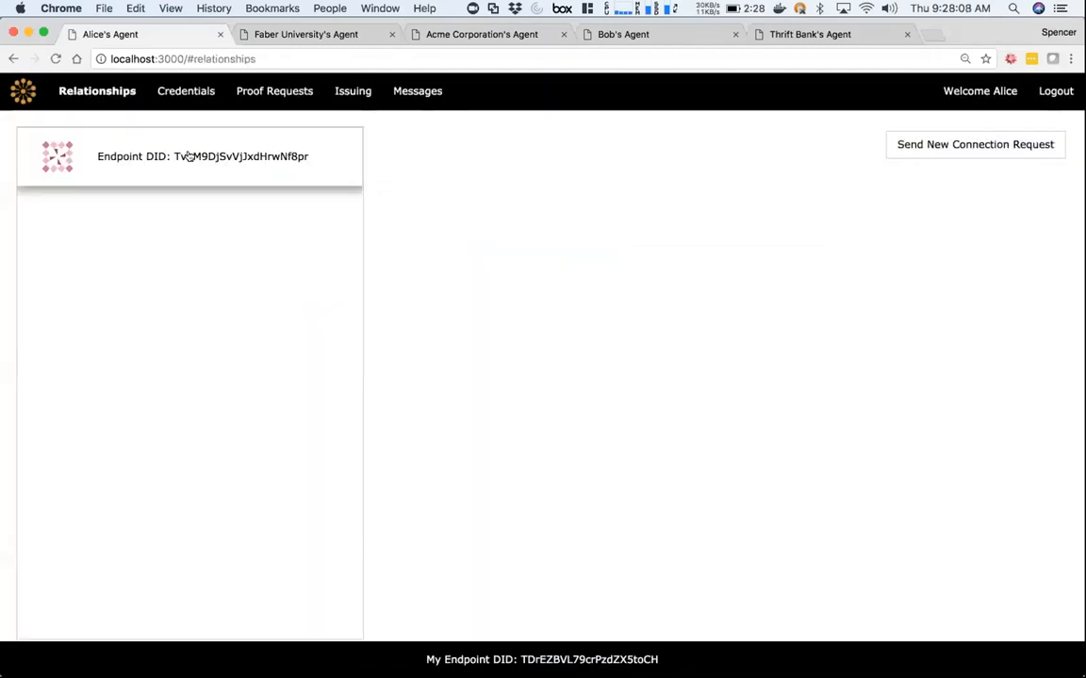
# View Alice's relationship and messages, then accept the name proof request in Faber's agent.
pyautogui.click(189, 156)
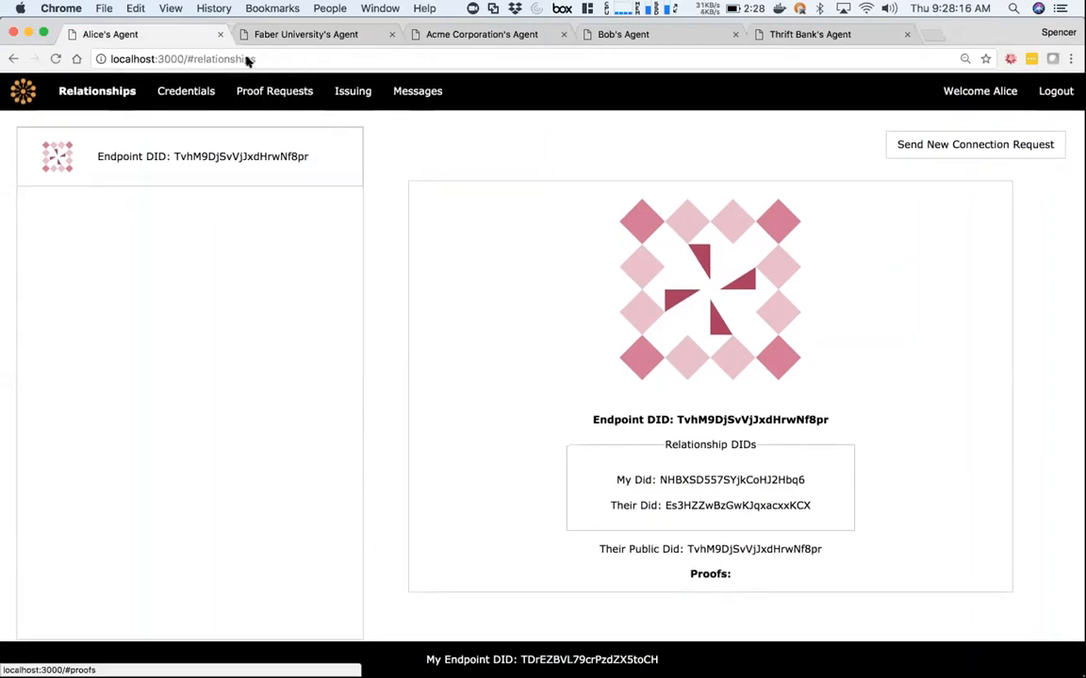
pyautogui.click(417, 90)
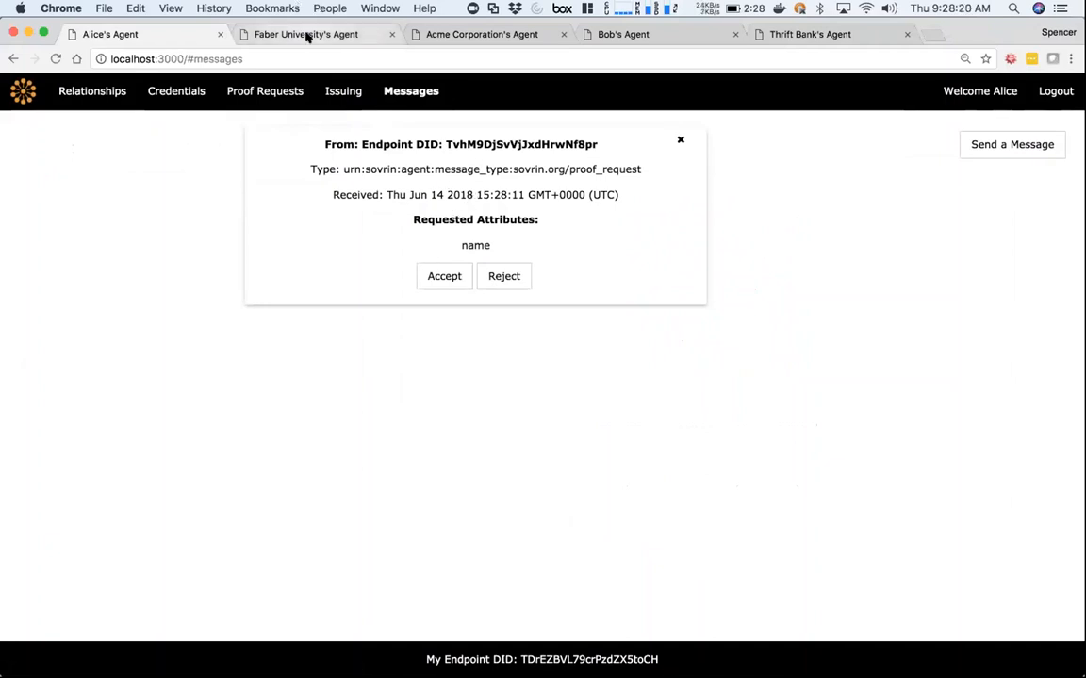
pyautogui.click(306, 34)
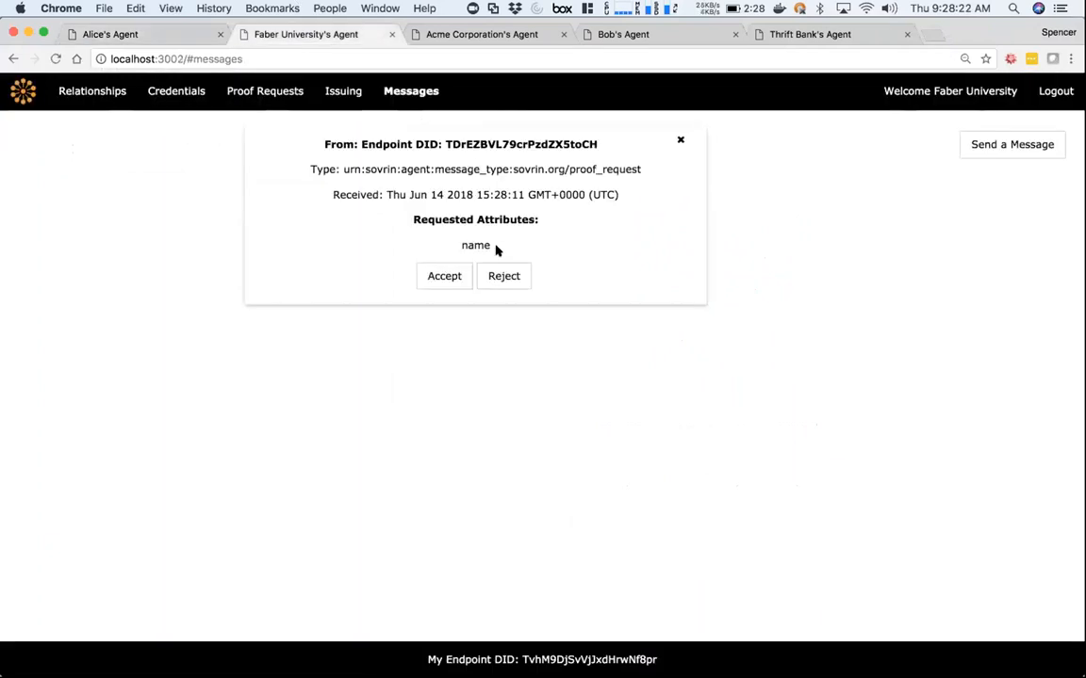
pyautogui.click(445, 275)
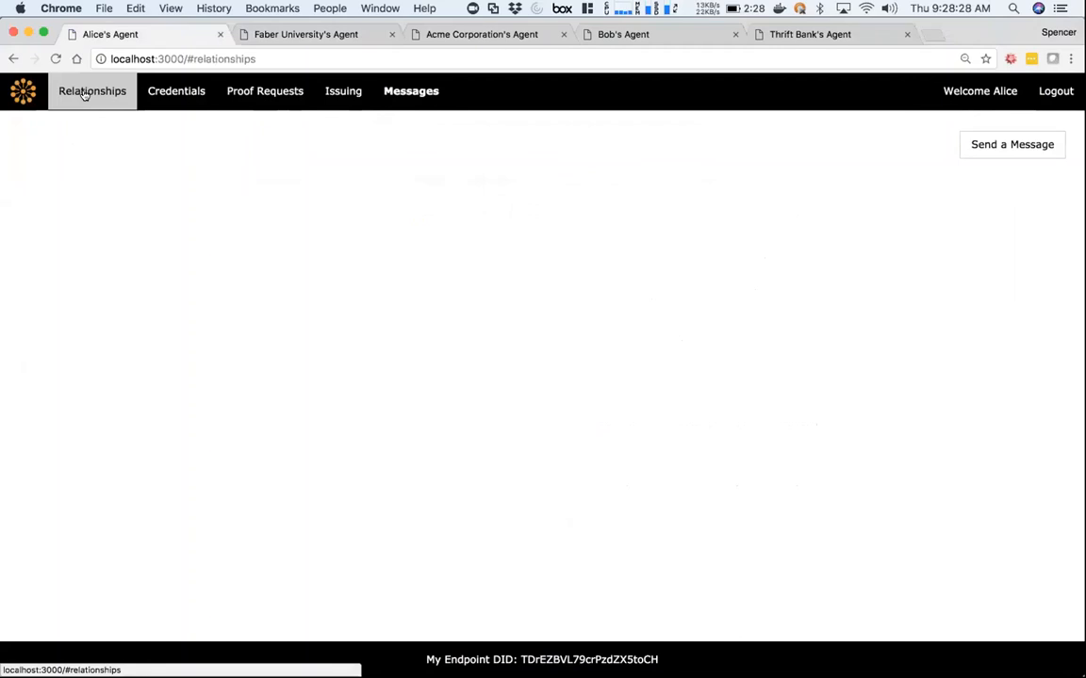
# Review Alice's relationship list, then view Faber's Alice relationship with its DIDs and General-Identity proof.
pyautogui.click(90, 91)
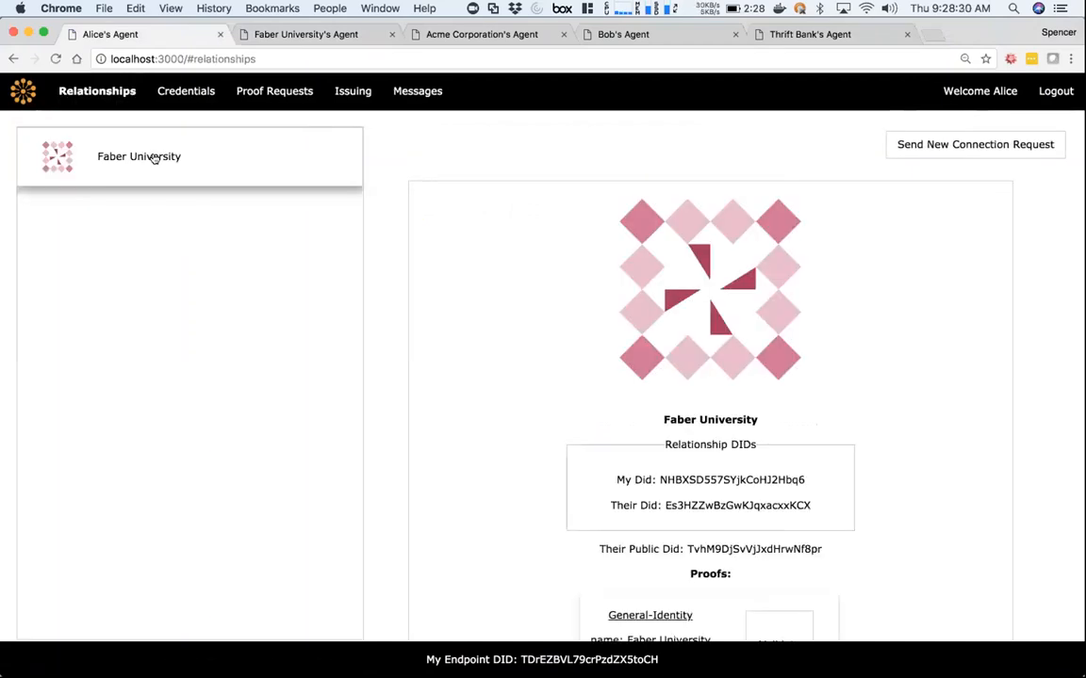
pyautogui.scroll(-3)
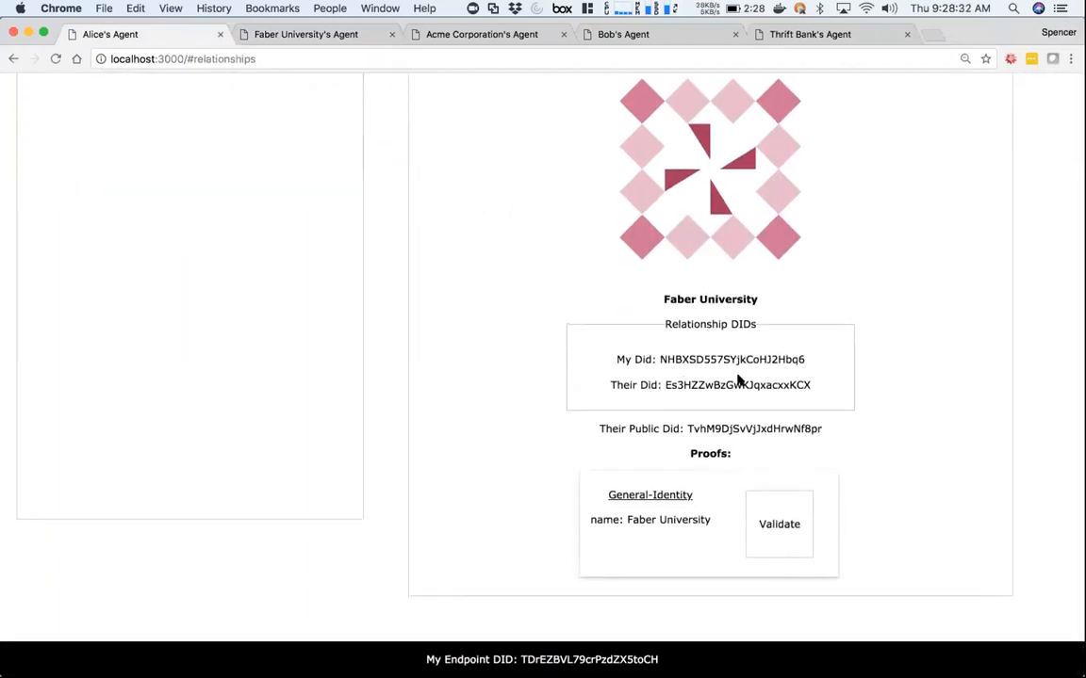
pyautogui.moveTo(640, 524)
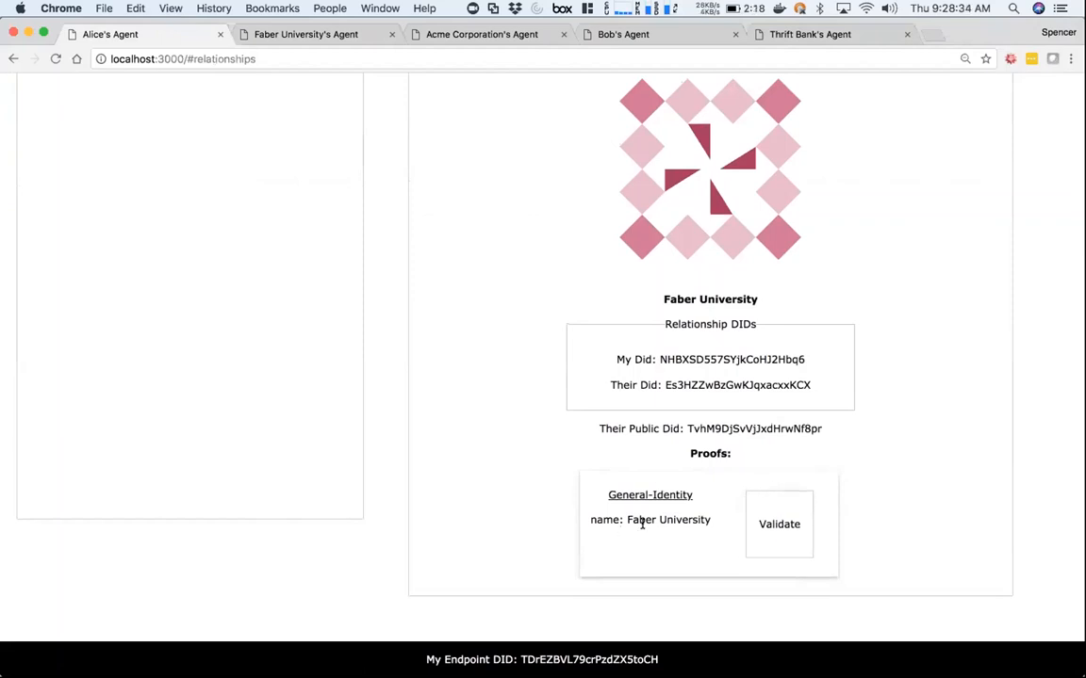
pyautogui.scroll(3)
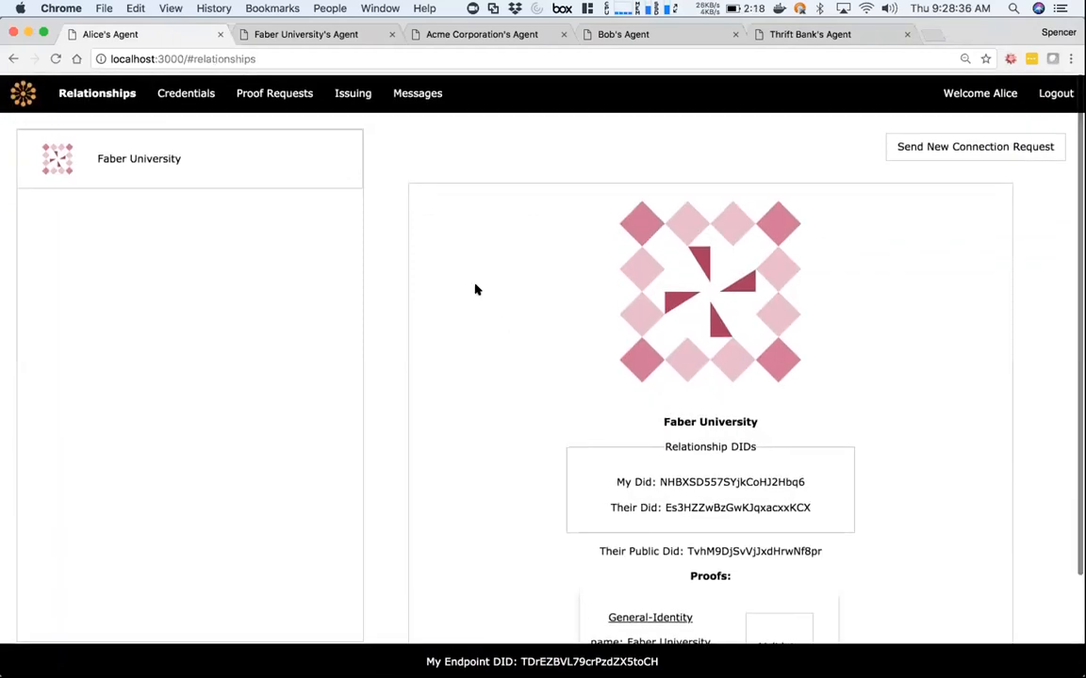
pyautogui.moveTo(299, 34)
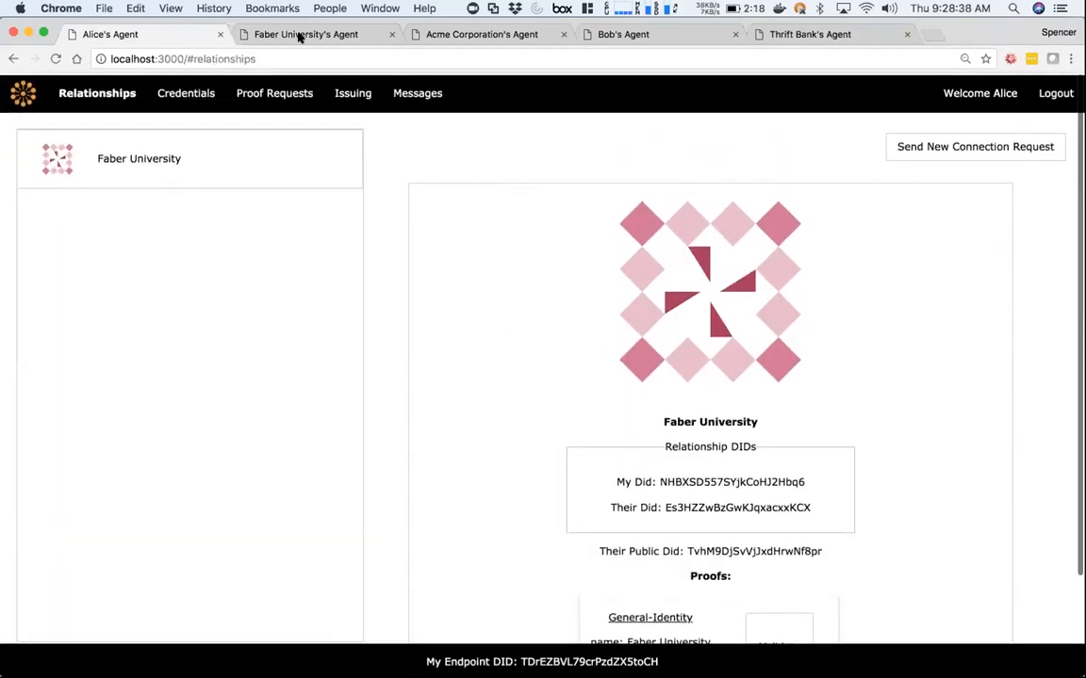
pyautogui.click(305, 34)
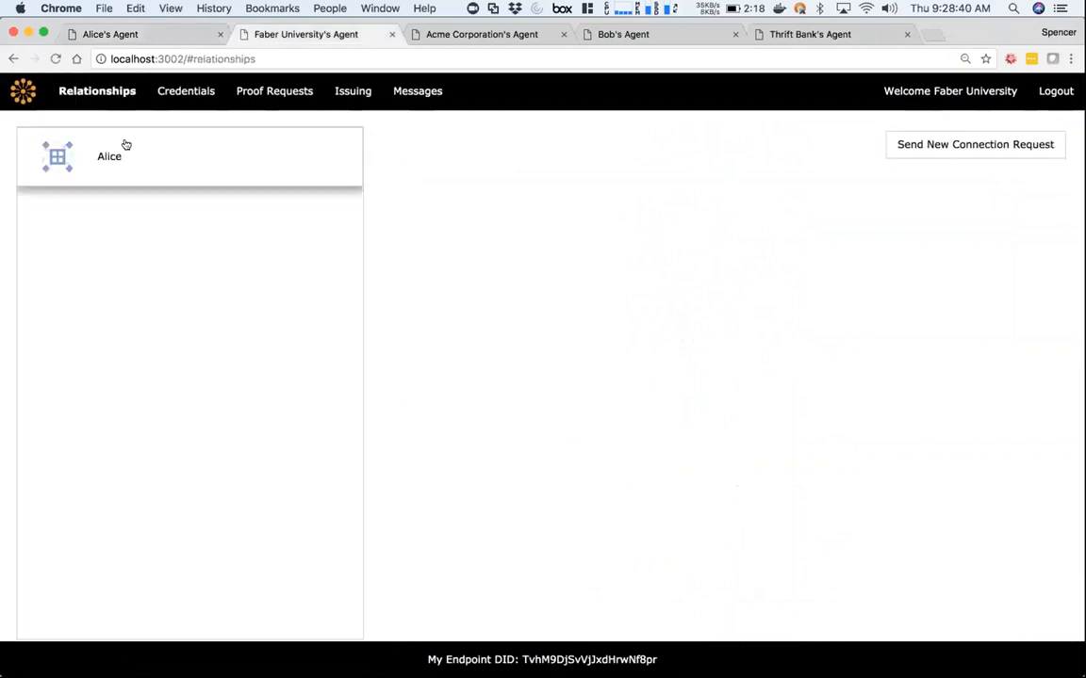
pyautogui.click(110, 155)
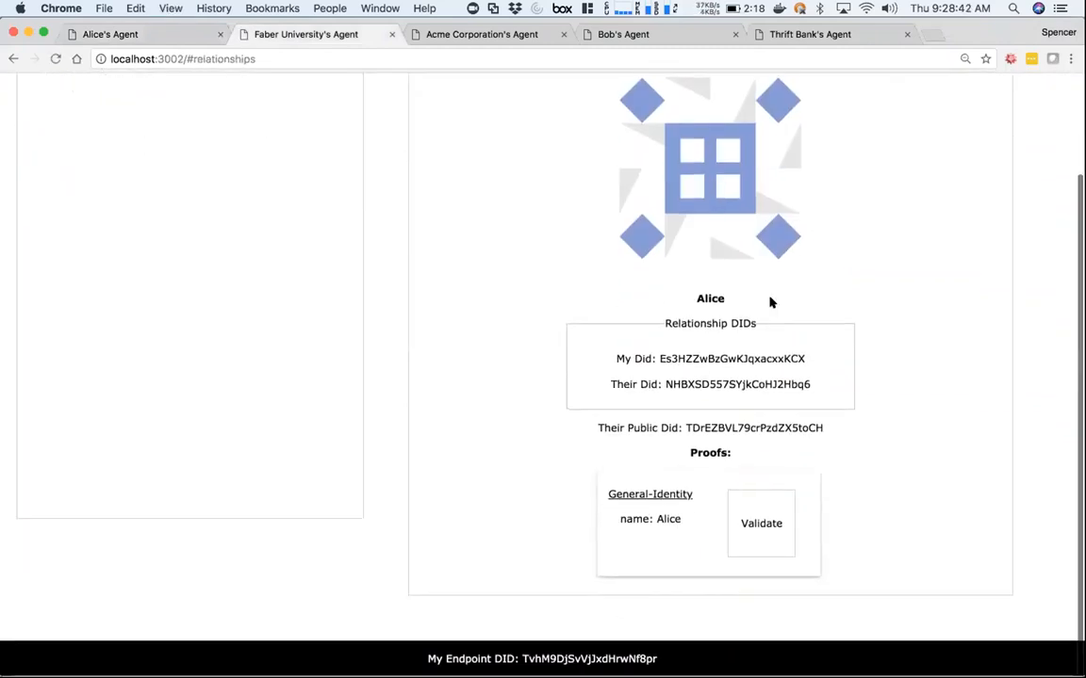
pyautogui.scroll(3)
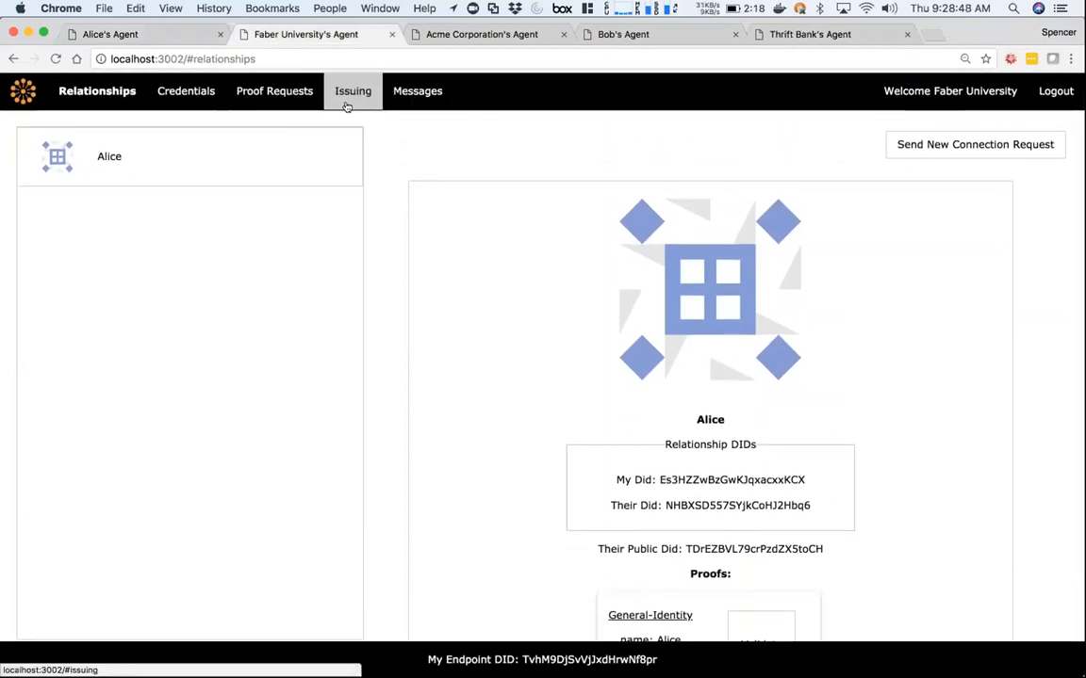
# Create the Transcript 1.3 schema on Faber's Issuing page and select it for a new credential definition.
pyautogui.click(352, 91)
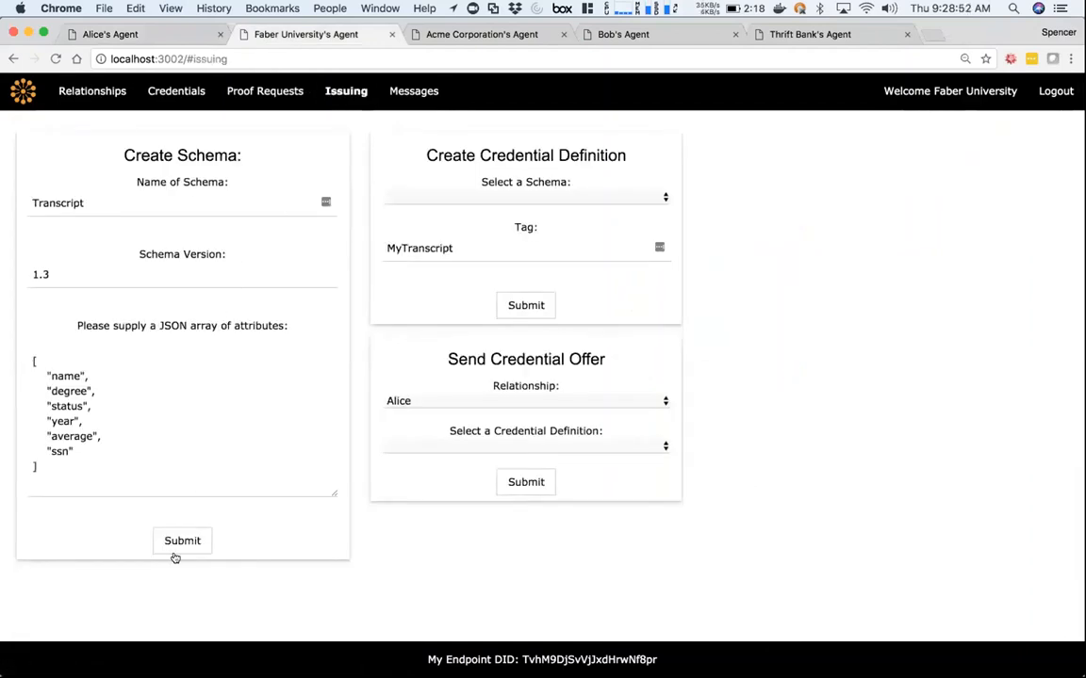
pyautogui.click(180, 539)
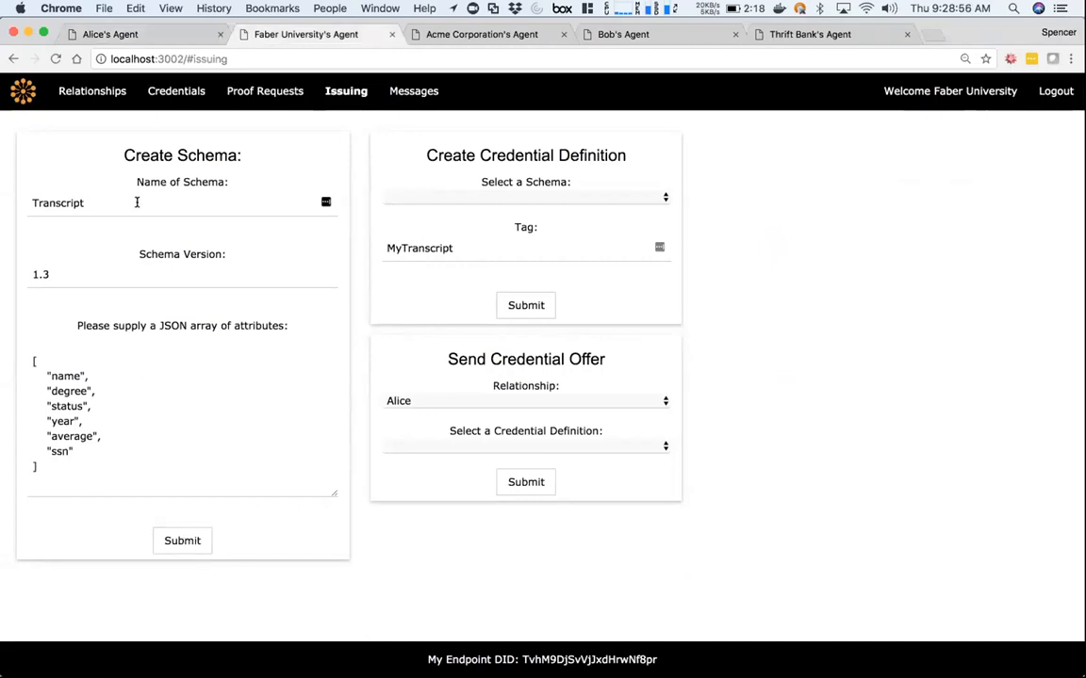
pyautogui.click(181, 539)
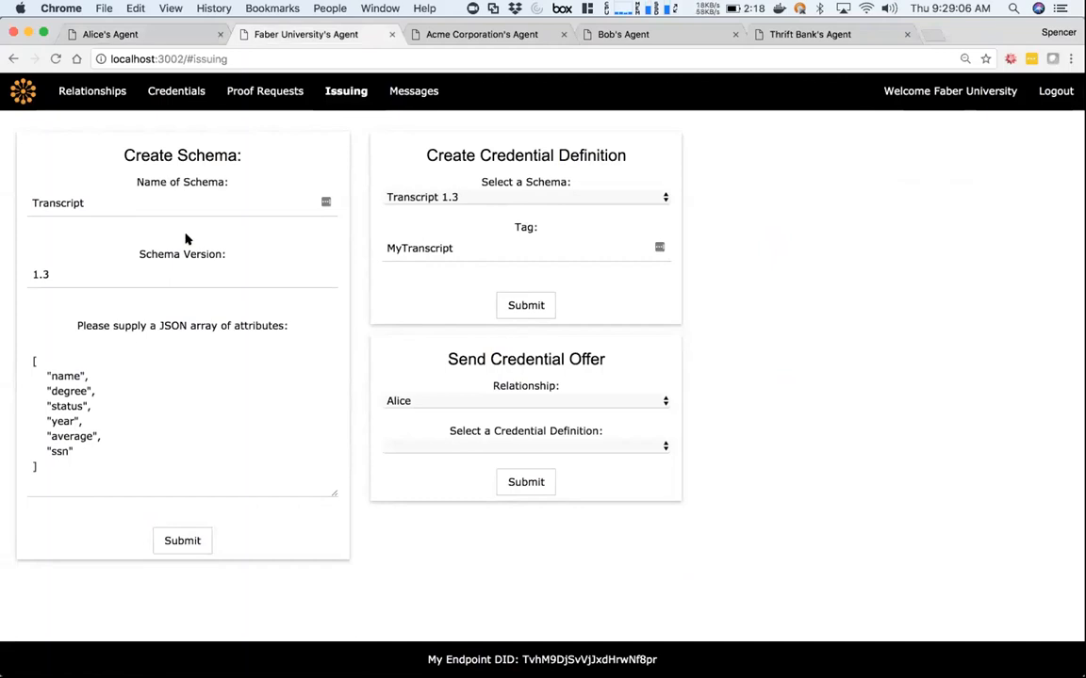
pyautogui.moveTo(543, 264)
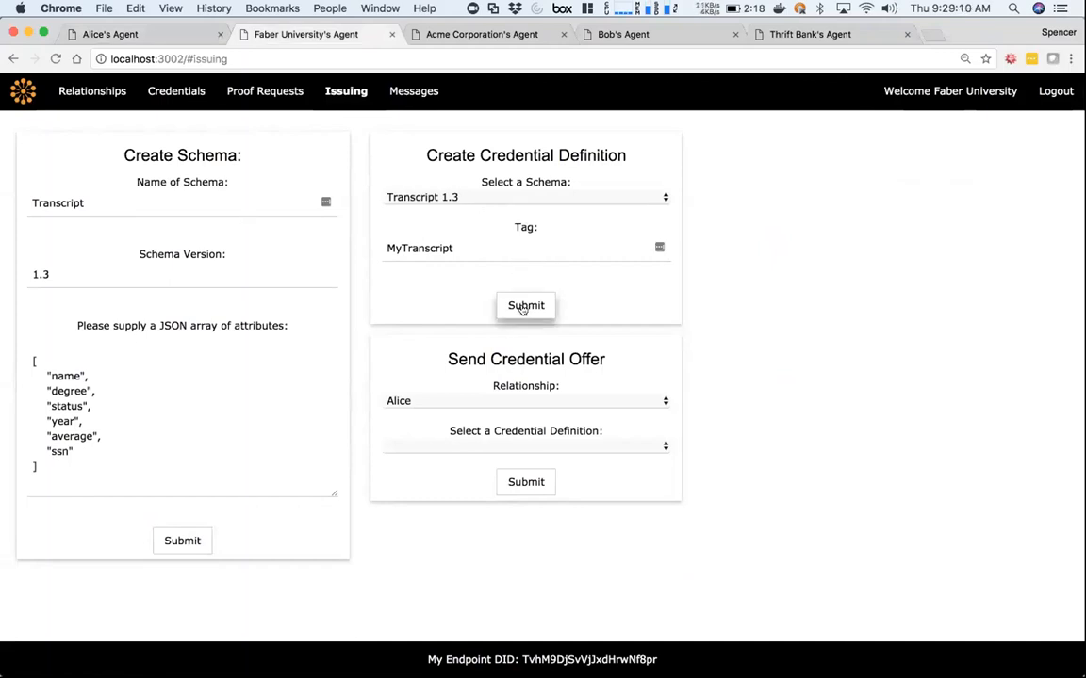
# Create the MyTranscript credential definition and choose it for a credential offer to Alice.
pyautogui.click(524, 306)
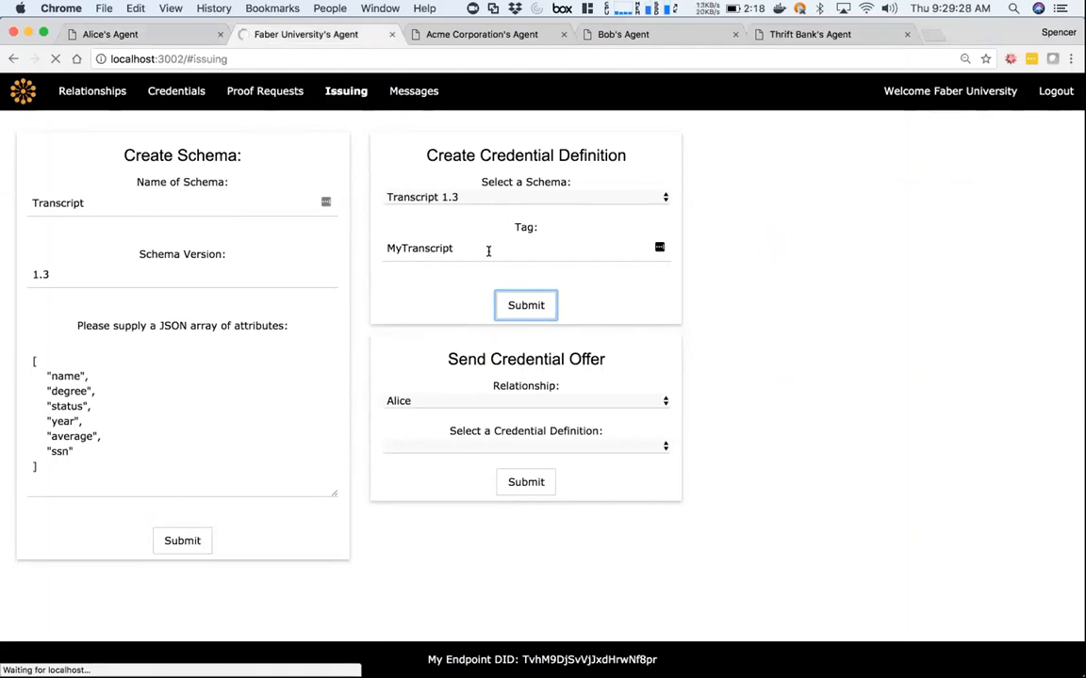
pyautogui.click(526, 305)
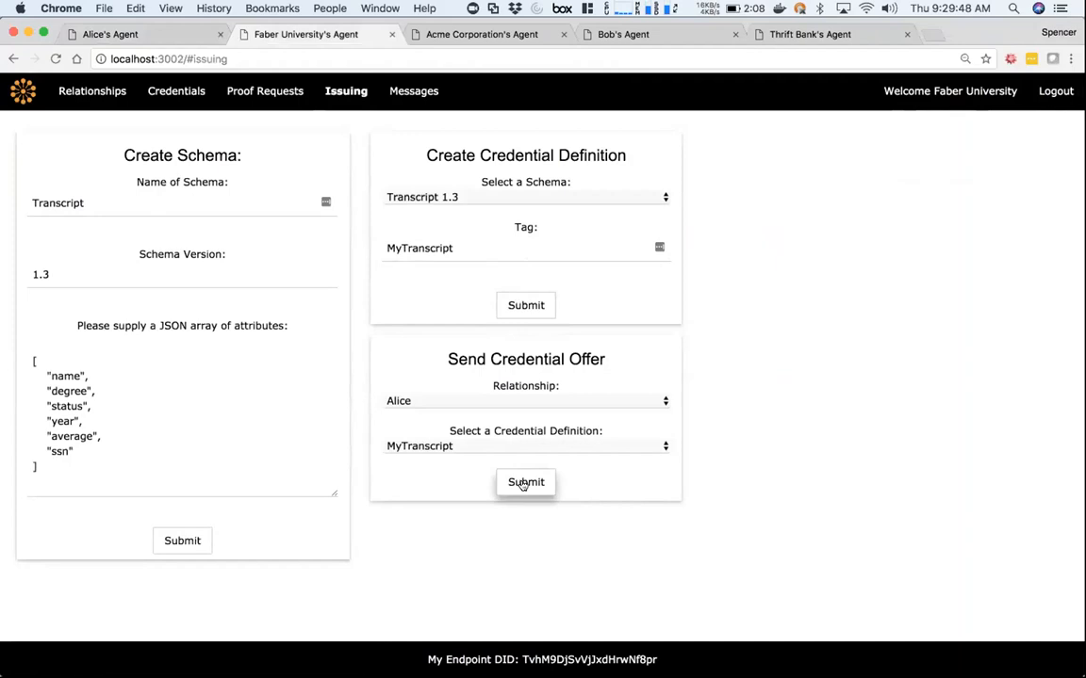
# Send the MyTranscript credential offer from Faber University with Alice as recipient.
pyautogui.click(524, 400)
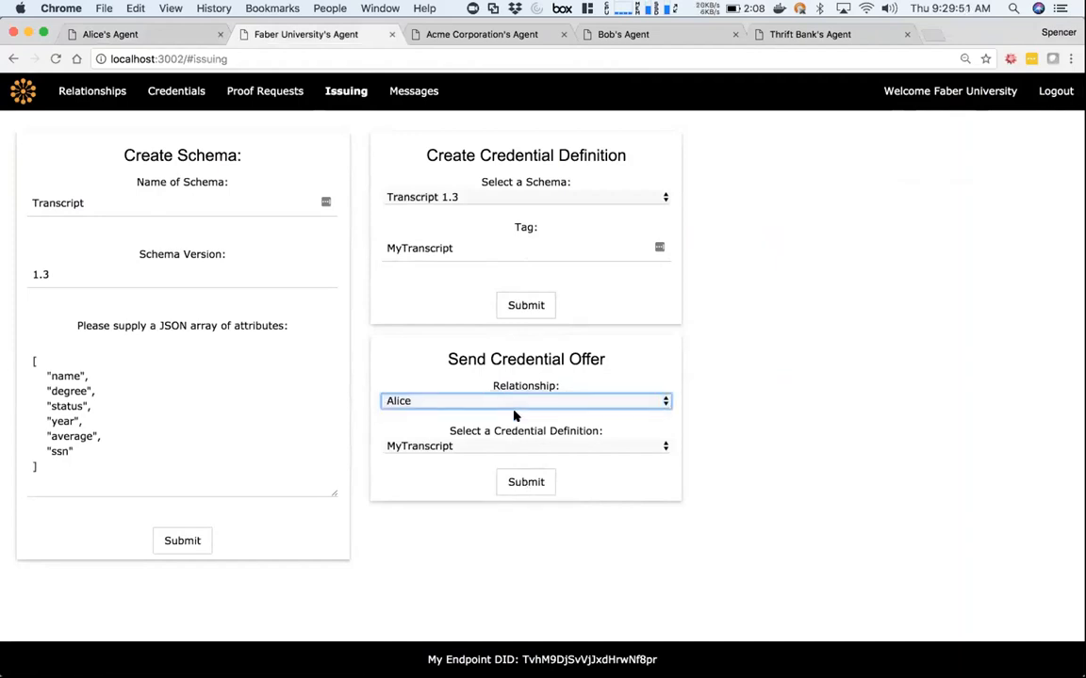
pyautogui.click(526, 482)
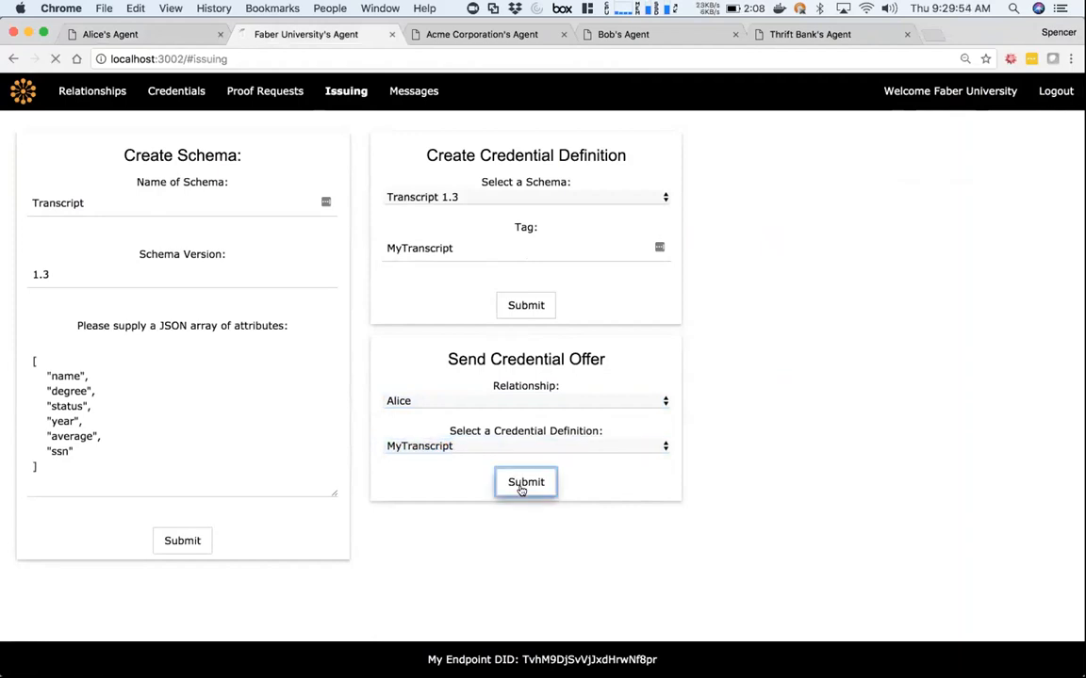
pyautogui.click(524, 482)
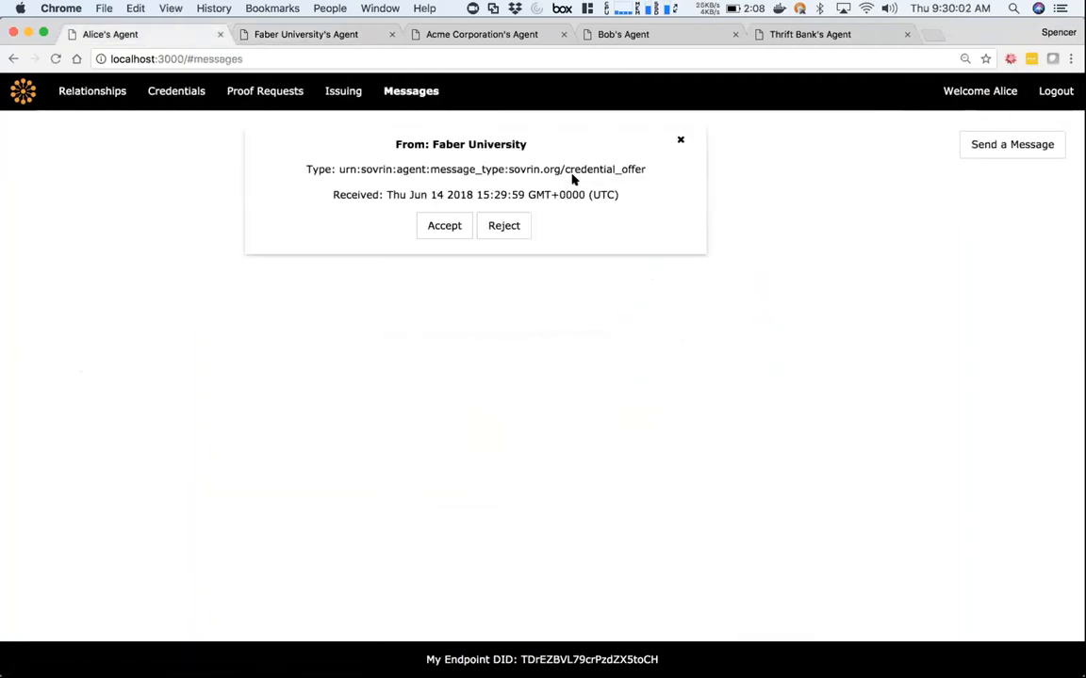
# Accept Faber's credential offer and view Alice's stored Transcript 1.3 credential, returning to her relationships.
pyautogui.click(445, 226)
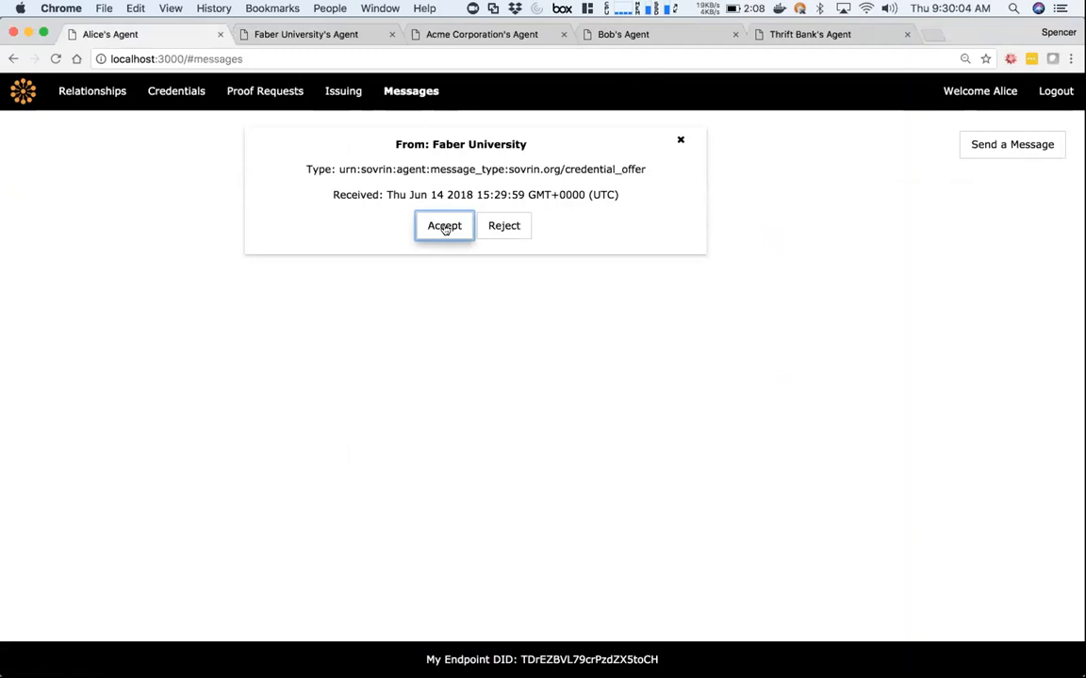
pyautogui.click(444, 226)
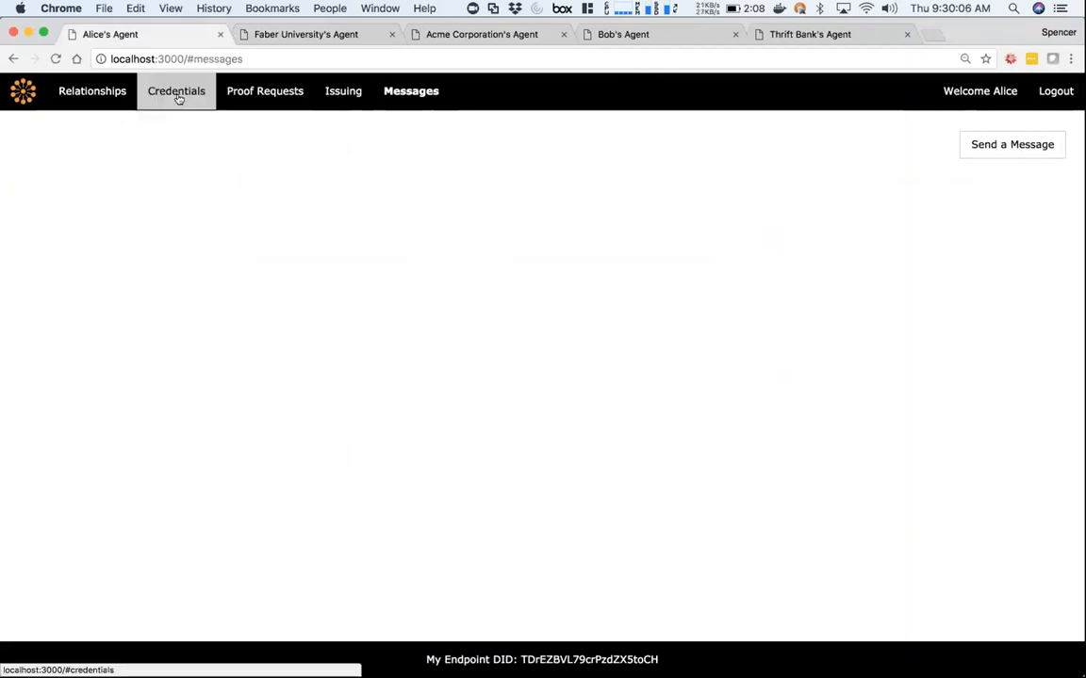
pyautogui.click(177, 91)
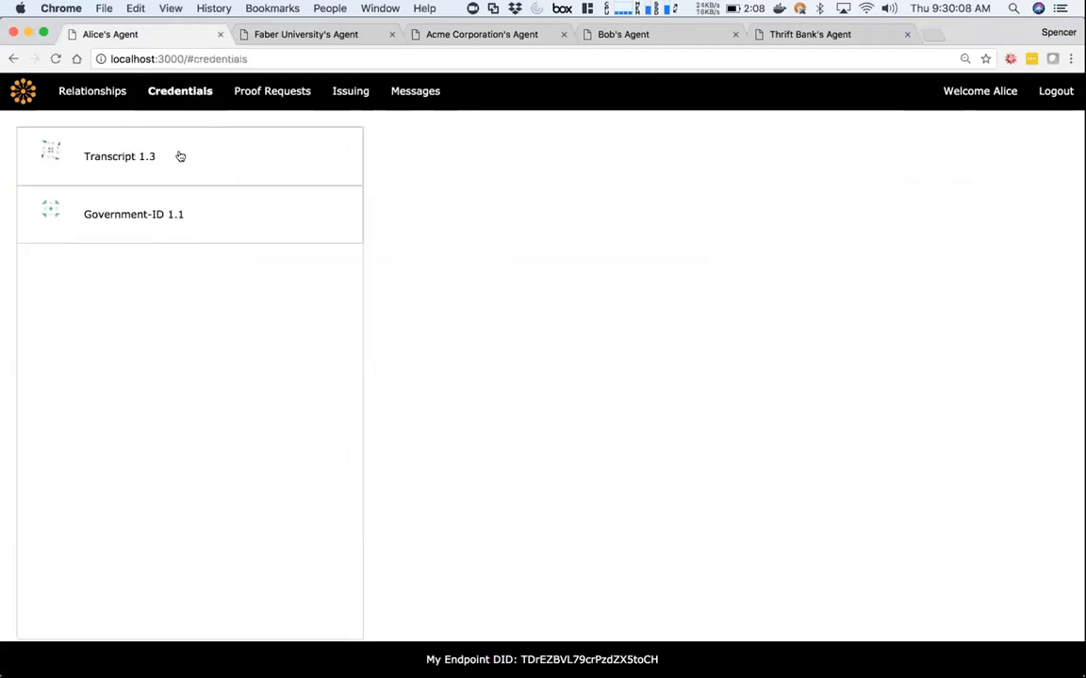
pyautogui.click(121, 156)
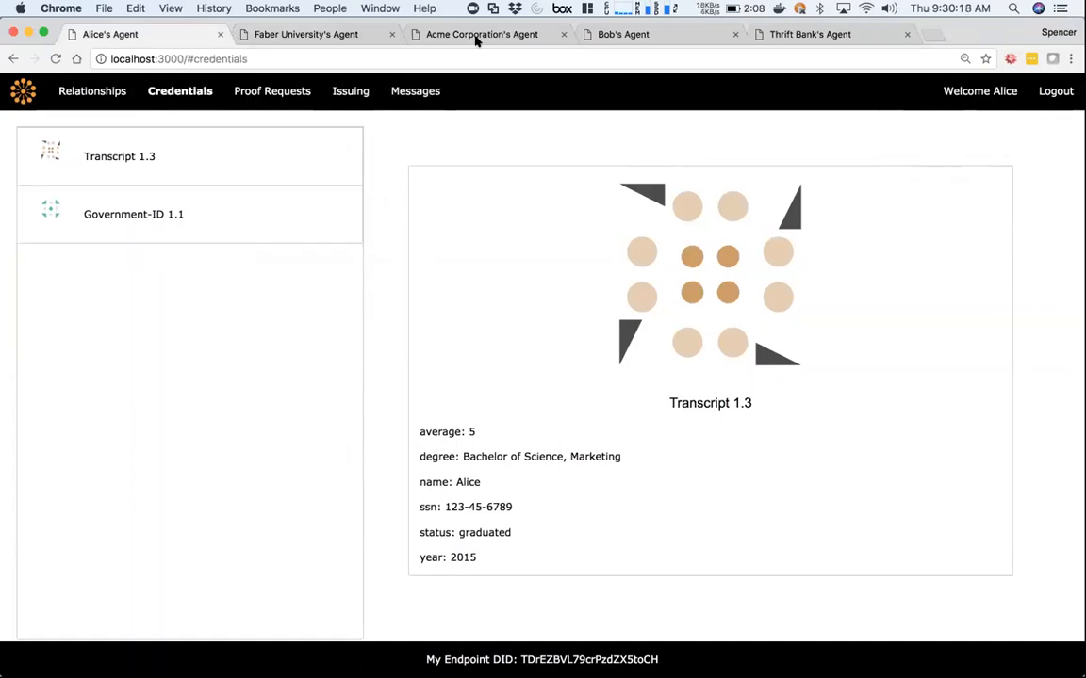
pyautogui.click(98, 91)
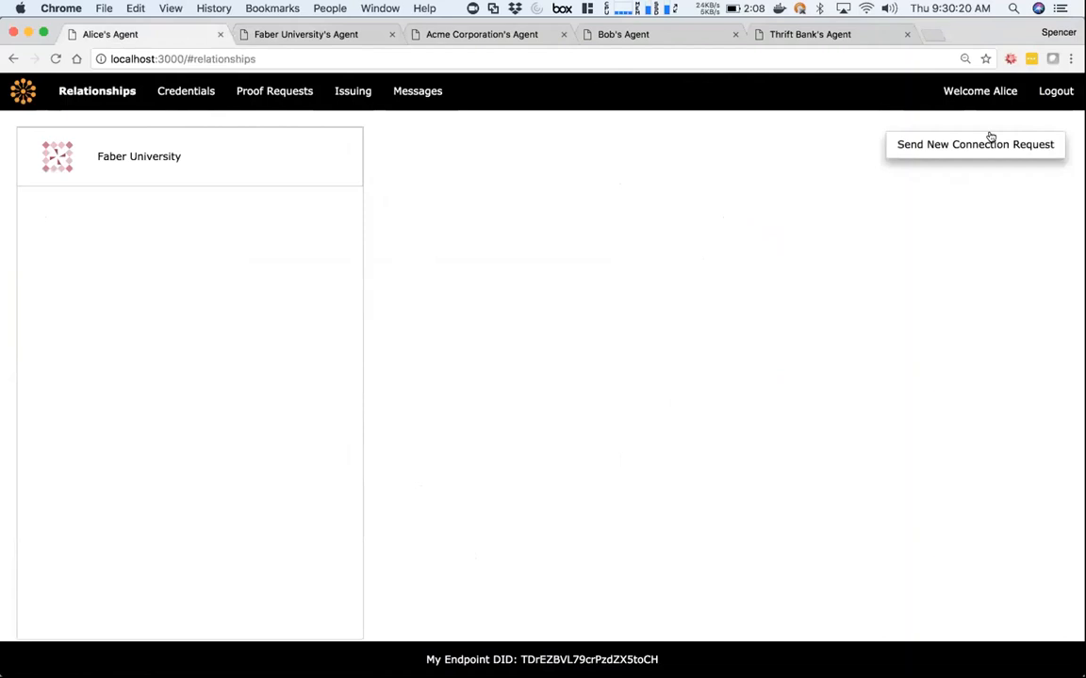
# Send Alice's connection request to Acme's endpoint DID JoN9GMUsmR7Yisb1HjgsXZ and check her messages.
pyautogui.click(975, 144)
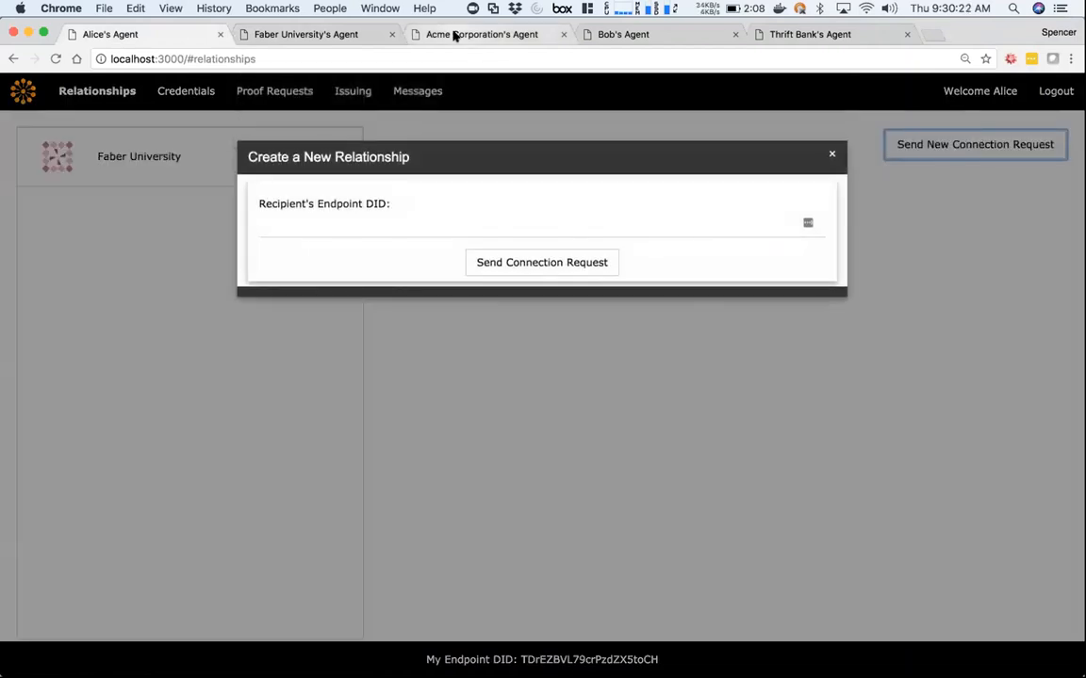
pyautogui.click(483, 34)
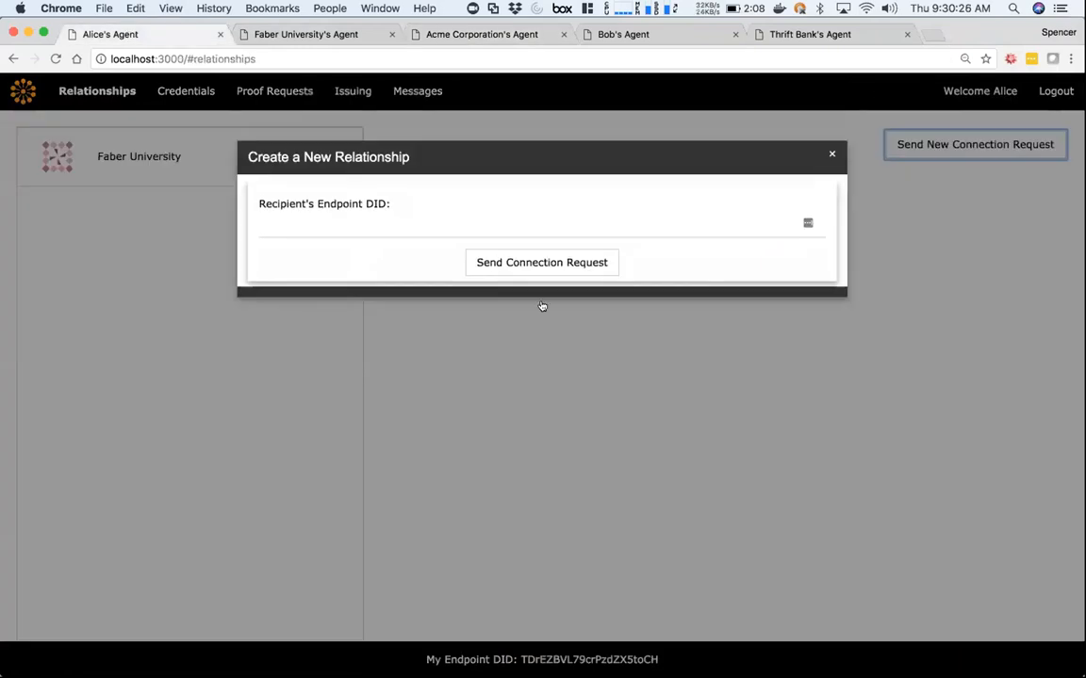
pyautogui.write('JoN9GMUsmR7Yisb1HjgsXZ')
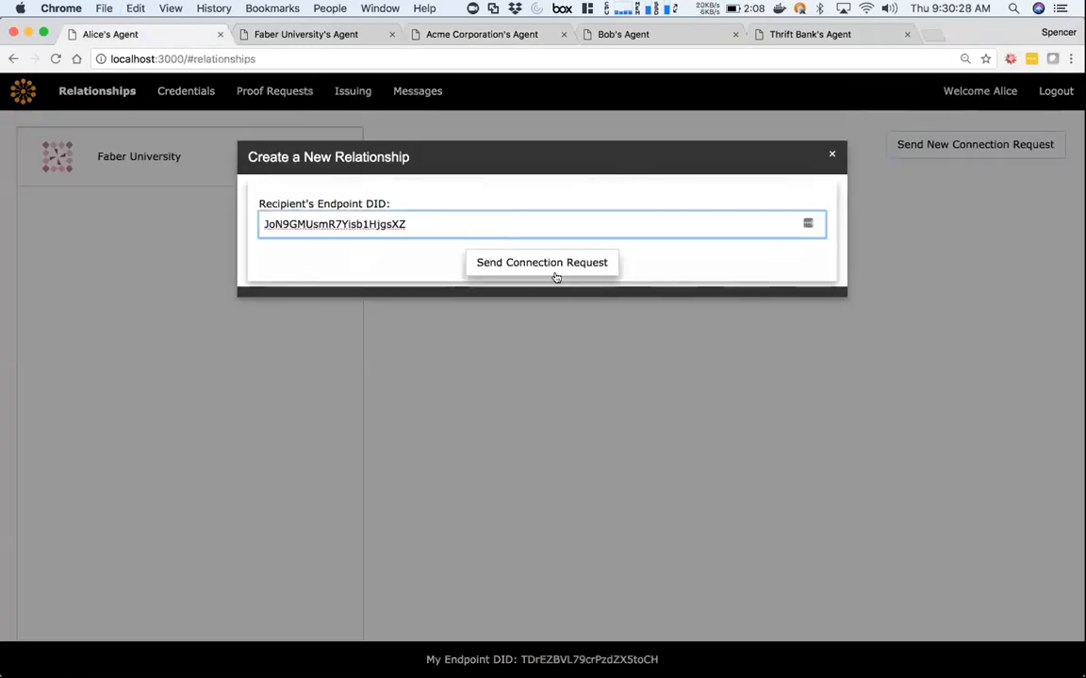
pyautogui.click(541, 262)
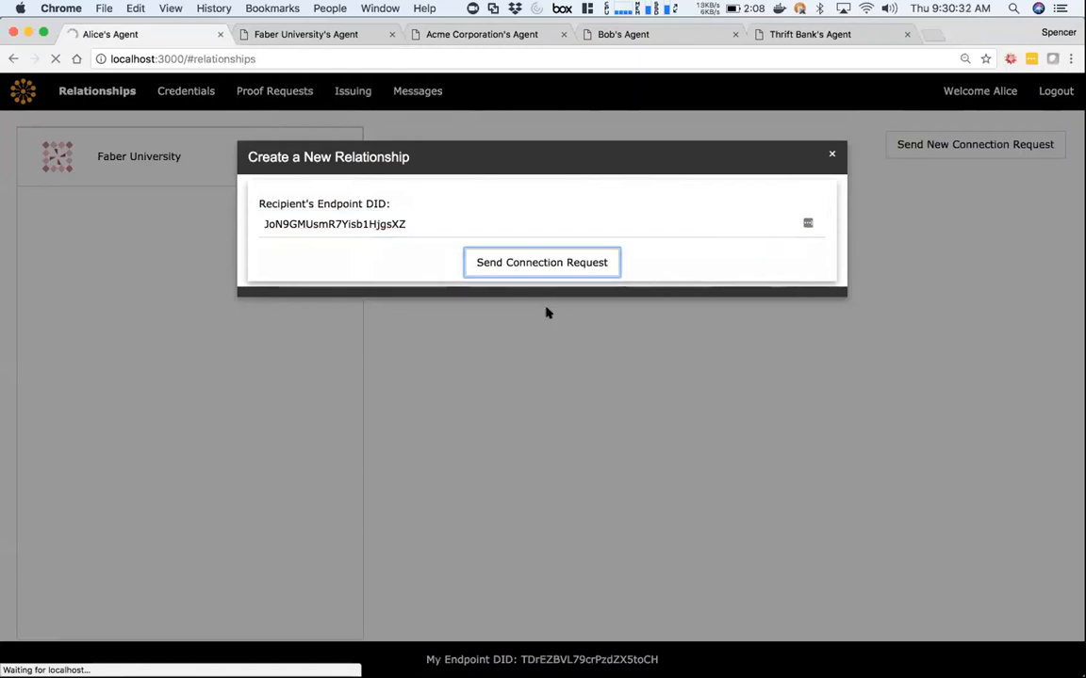
pyautogui.click(541, 262)
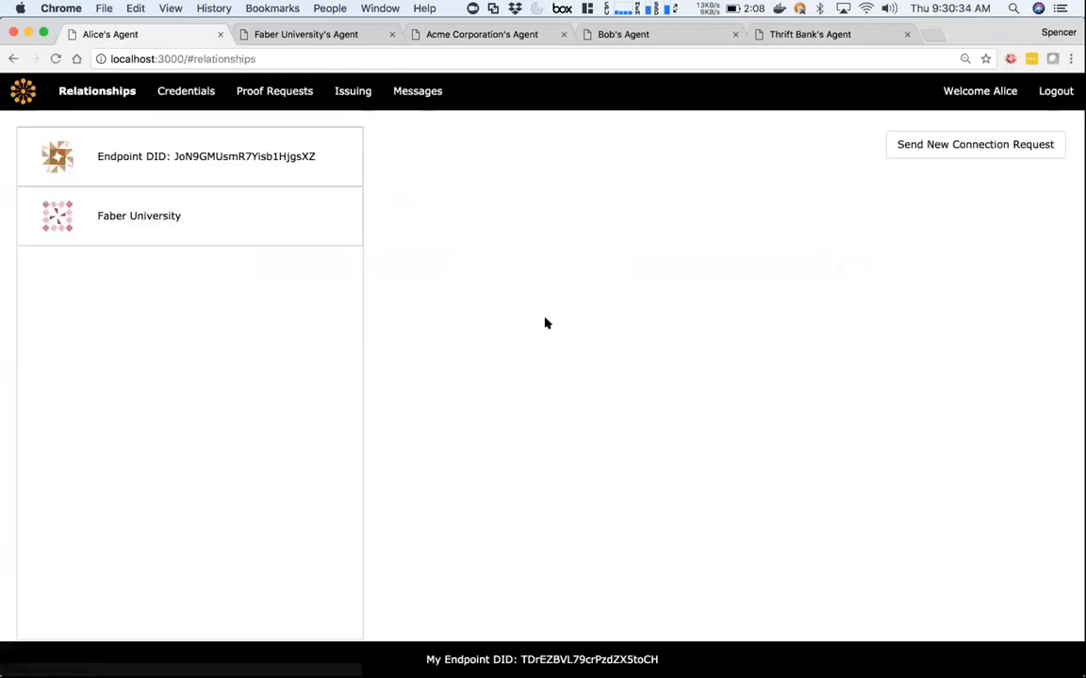
pyautogui.click(416, 91)
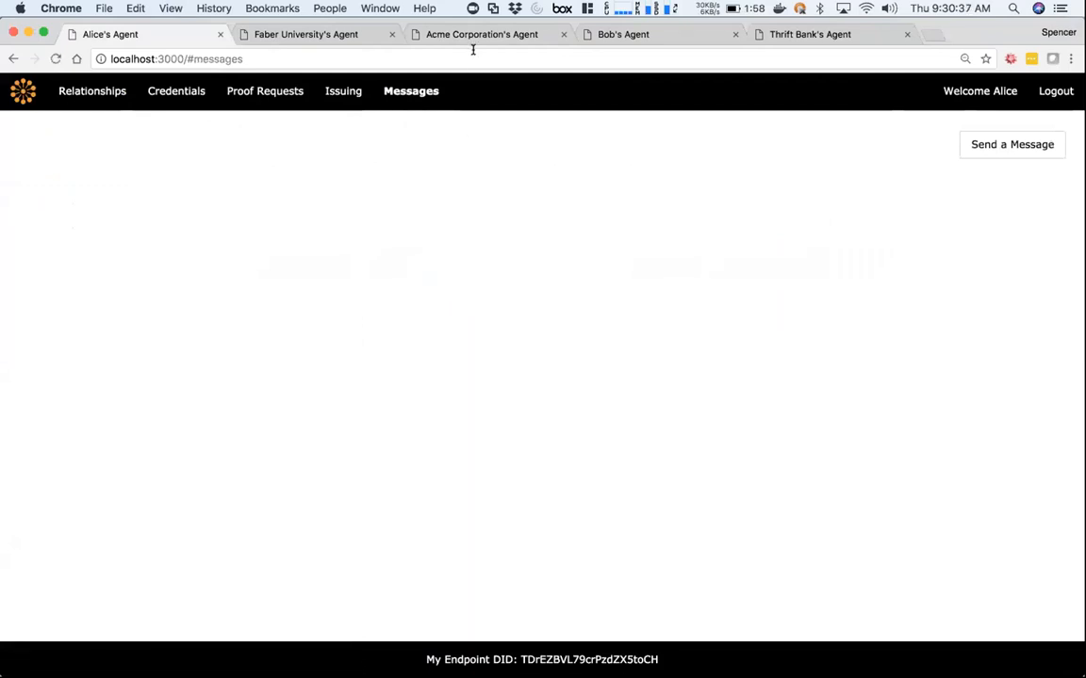
# Check Acme Corporation's agent, then confirm Acme appears in Alice's relationships beside Faber University.
pyautogui.click(482, 34)
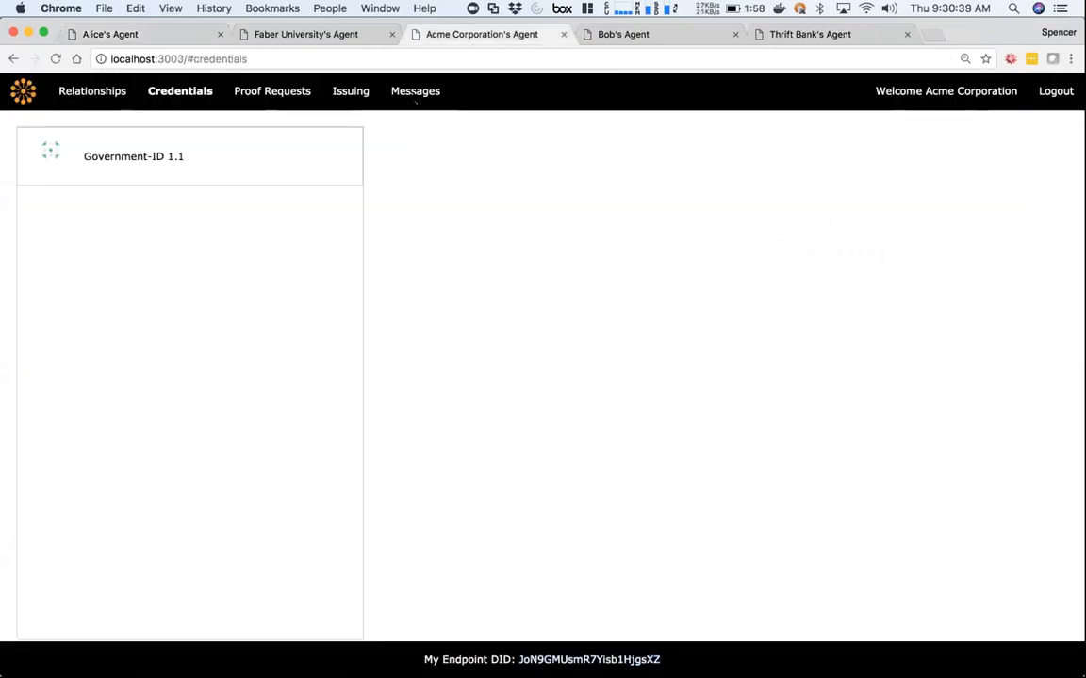
pyautogui.click(415, 90)
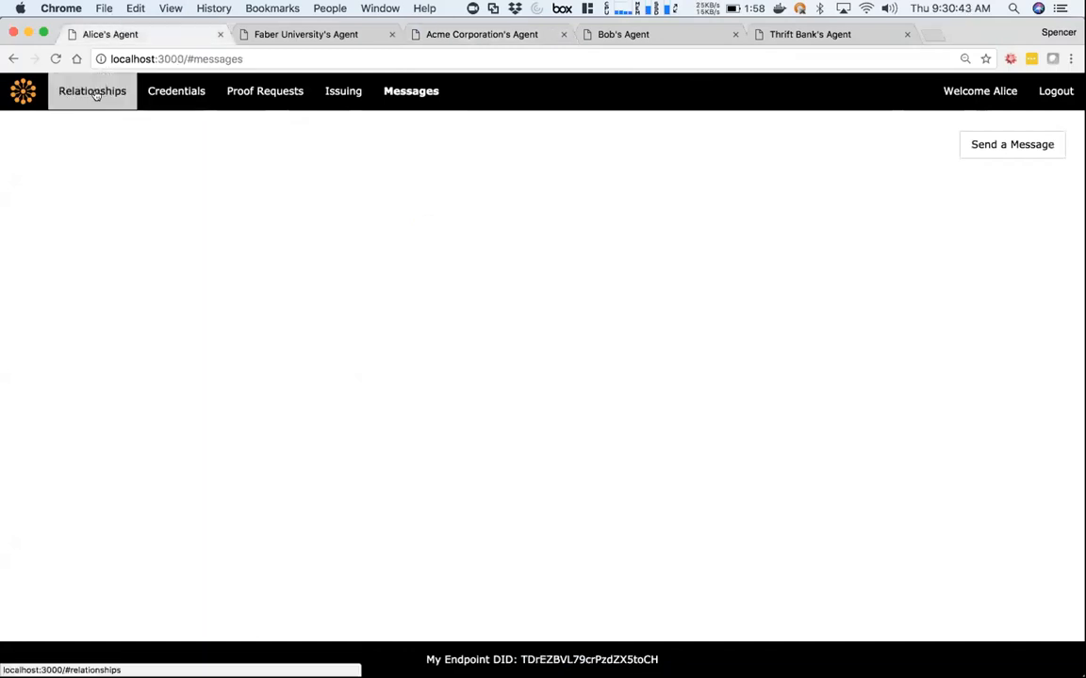
pyautogui.click(90, 90)
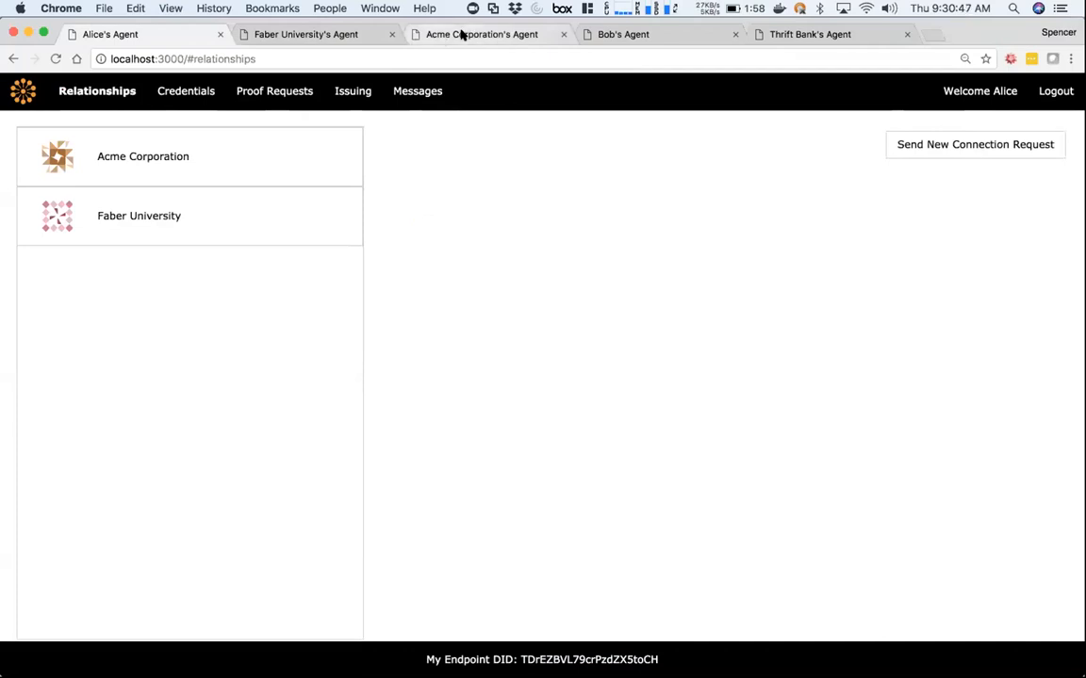
# Choose 'Other (Paste Proof Request Here)' as Acme's proof request for Alice.
pyautogui.click(270, 90)
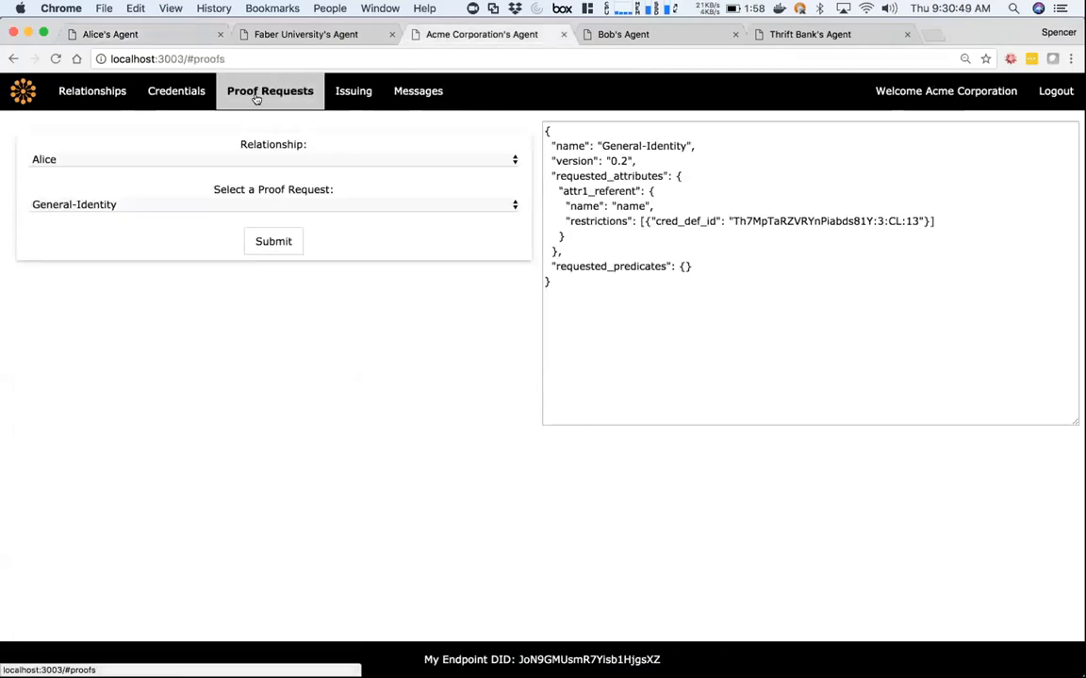
pyautogui.click(271, 159)
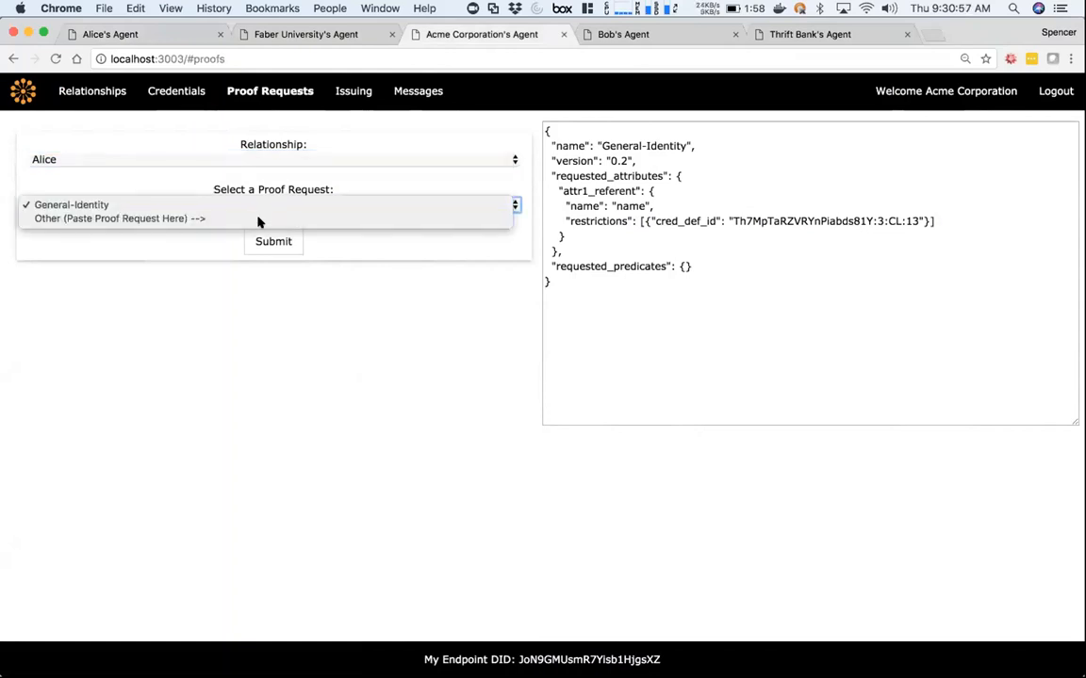
pyautogui.click(121, 218)
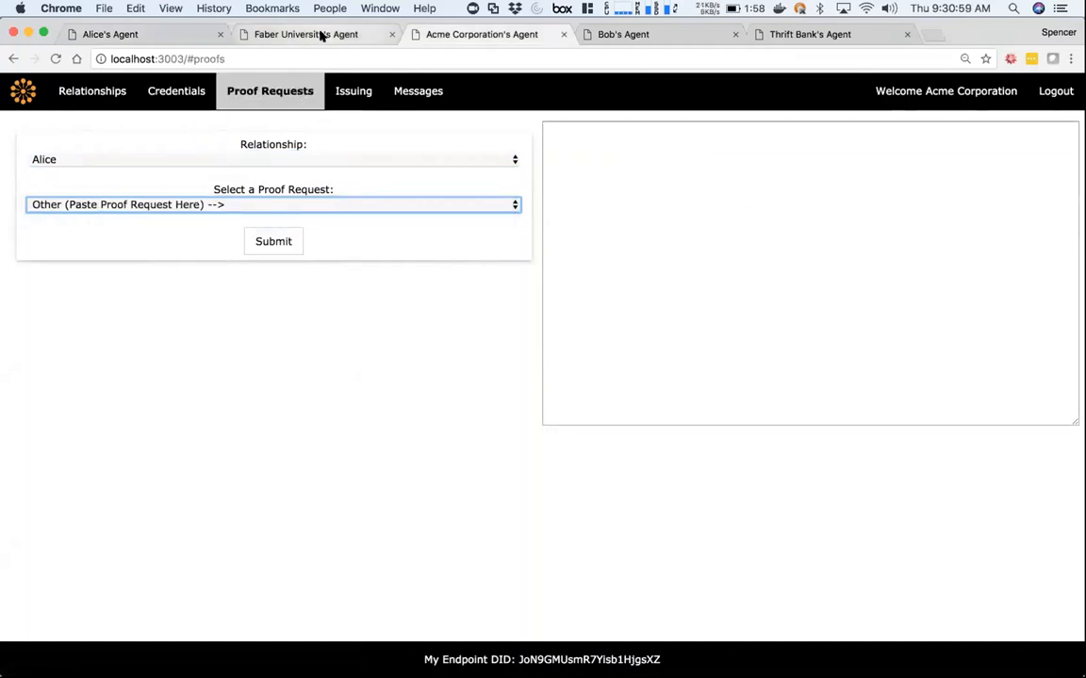
pyautogui.moveTo(305, 34)
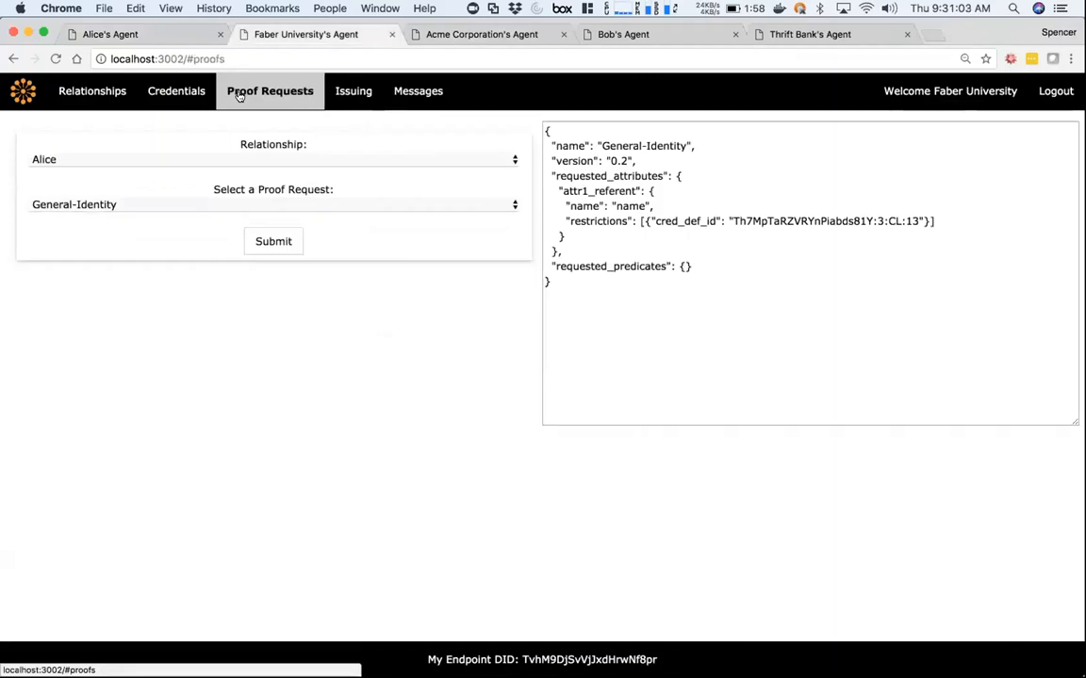
# Select Faber's Transcript-Data proof request (degree, status, year) and return to Acme's agent.
pyautogui.click(271, 204)
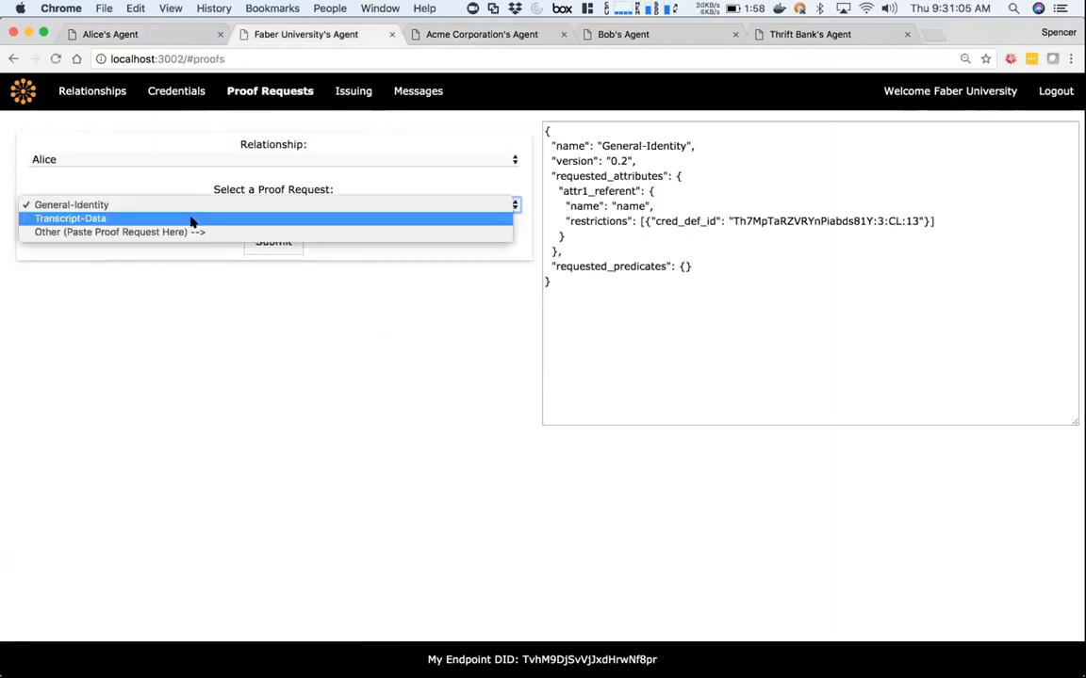
pyautogui.click(70, 219)
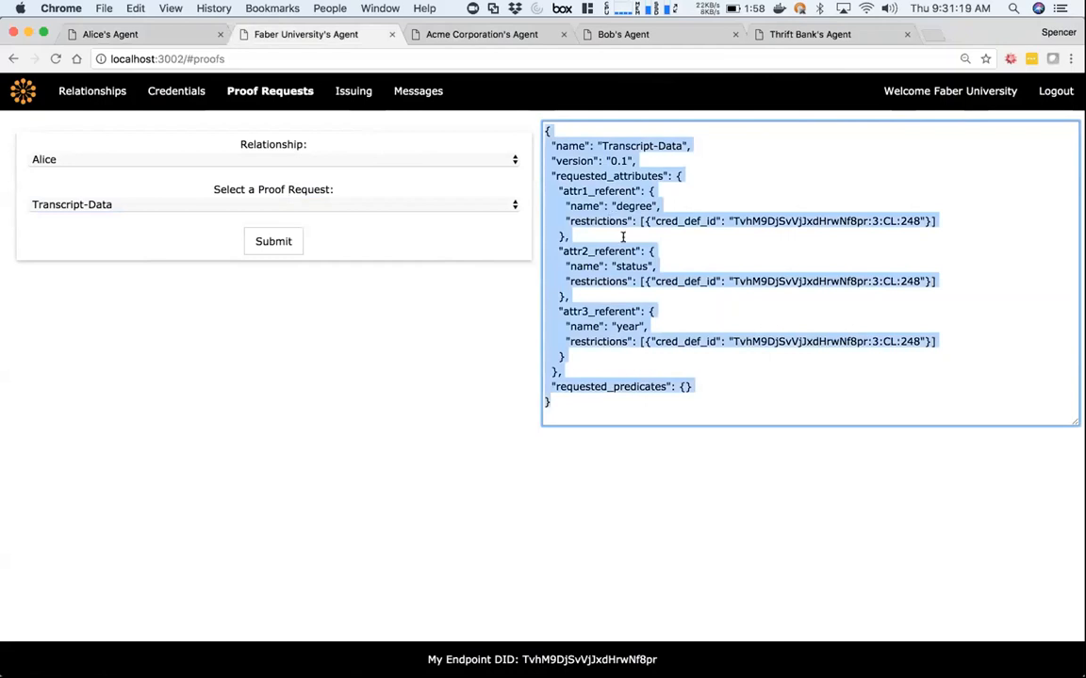
pyautogui.click(482, 34)
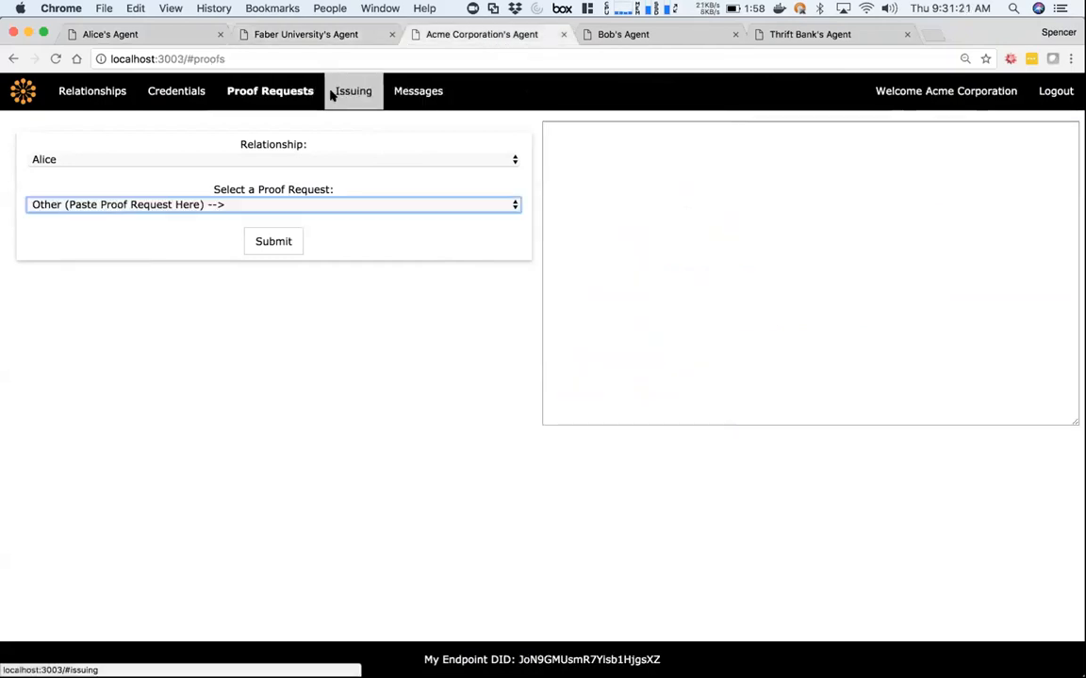
# Paste the Transcript-Data JSON into Acme's request box, submit it to Alice, and go to Alice's agent.
pyautogui.click(810, 273)
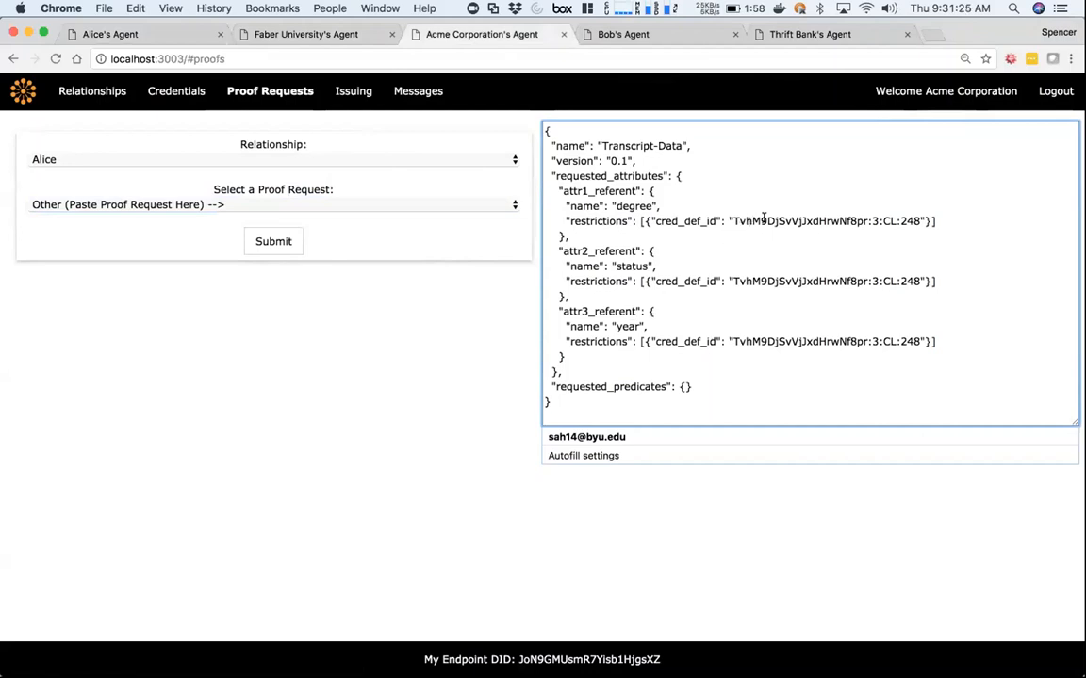
pyautogui.moveTo(630, 211)
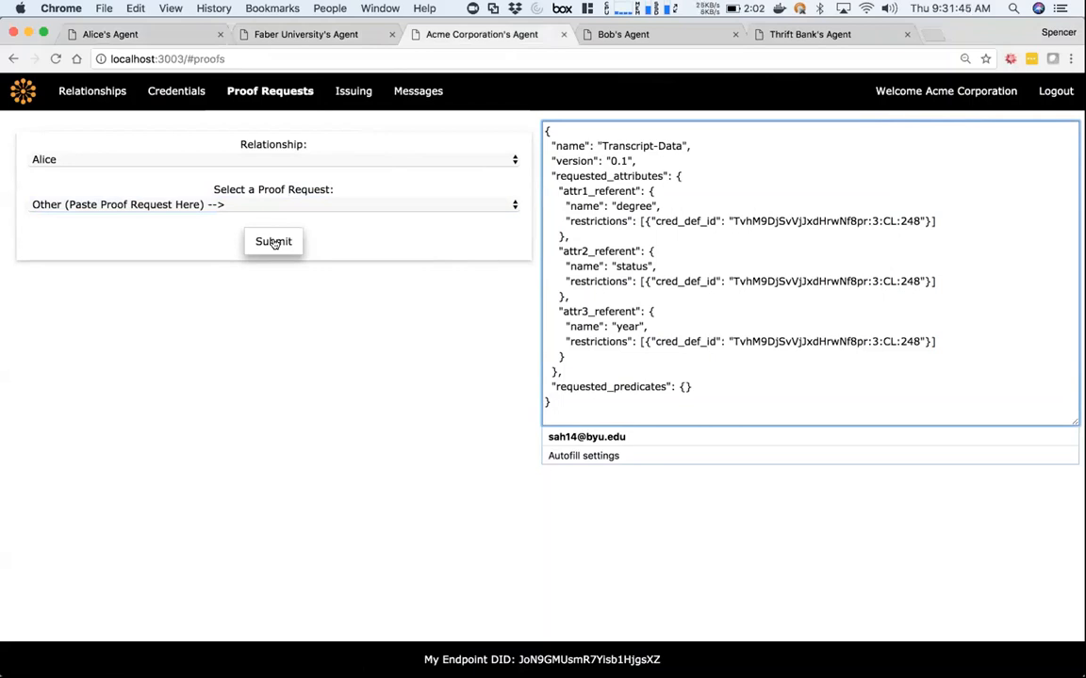
pyautogui.click(550, 402)
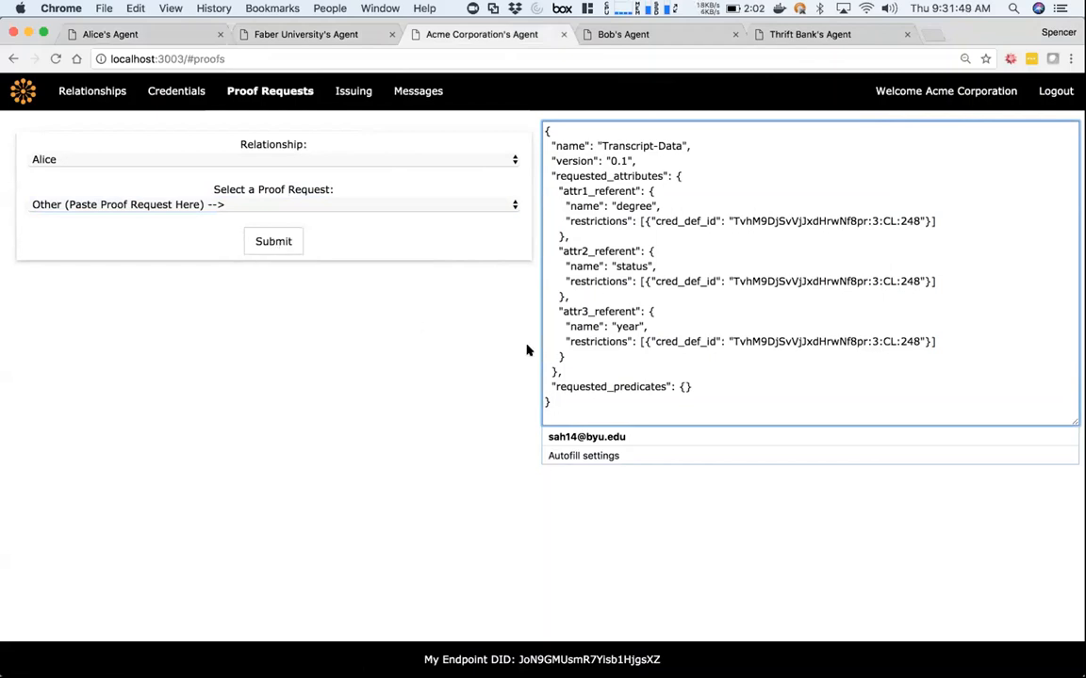
pyautogui.click(551, 402)
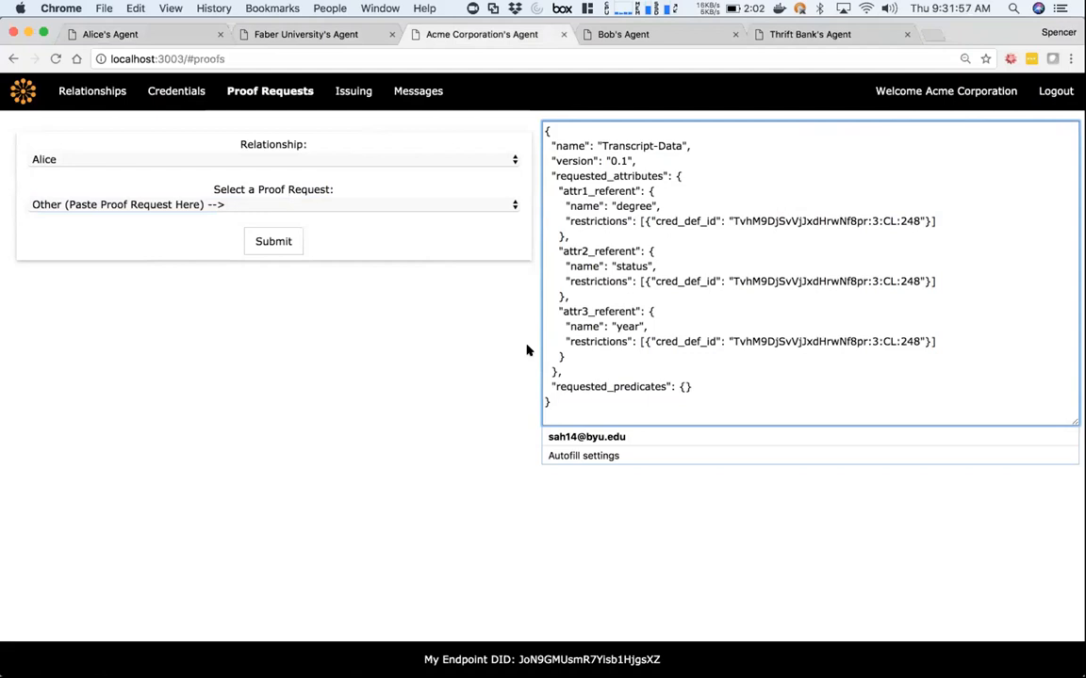
pyautogui.click(550, 402)
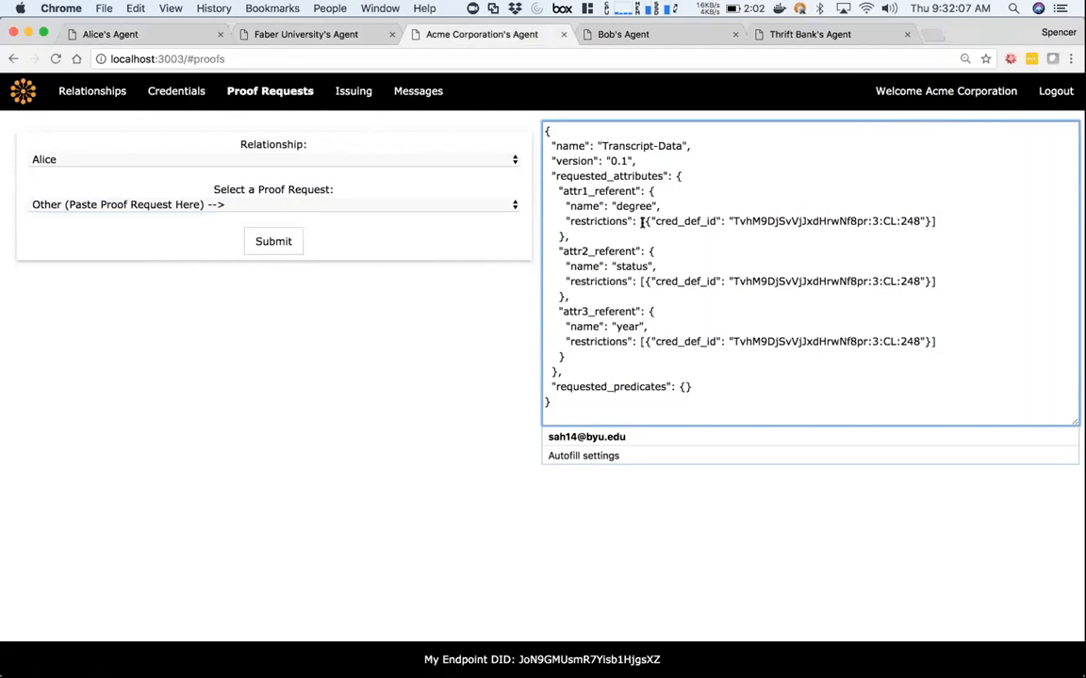
pyautogui.moveTo(520, 356)
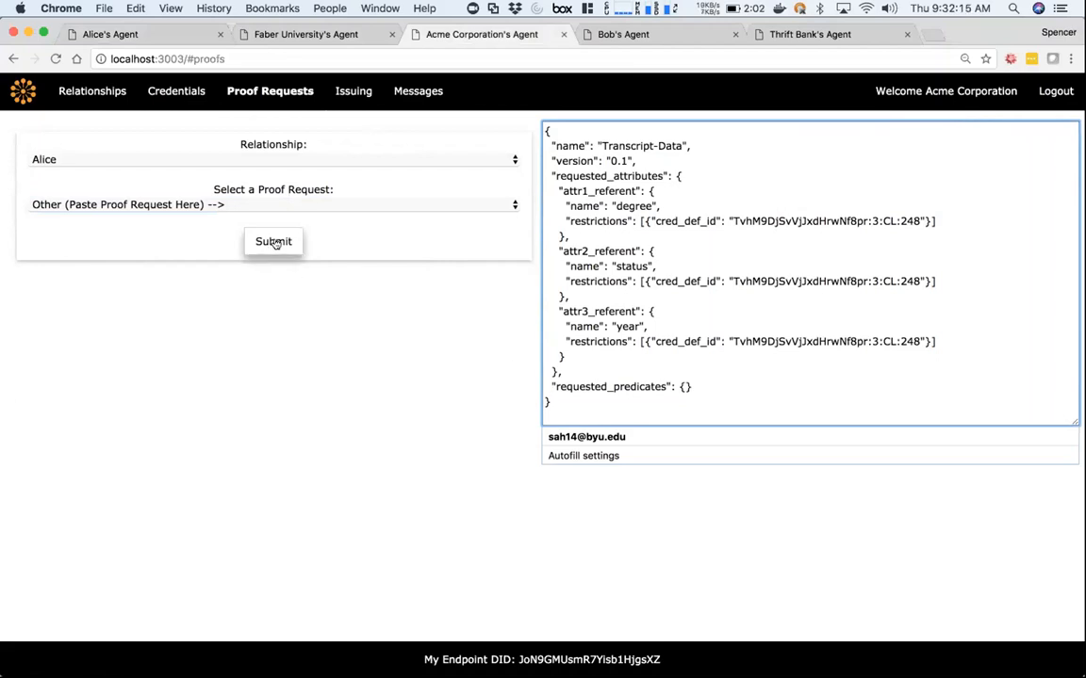
pyautogui.click(274, 203)
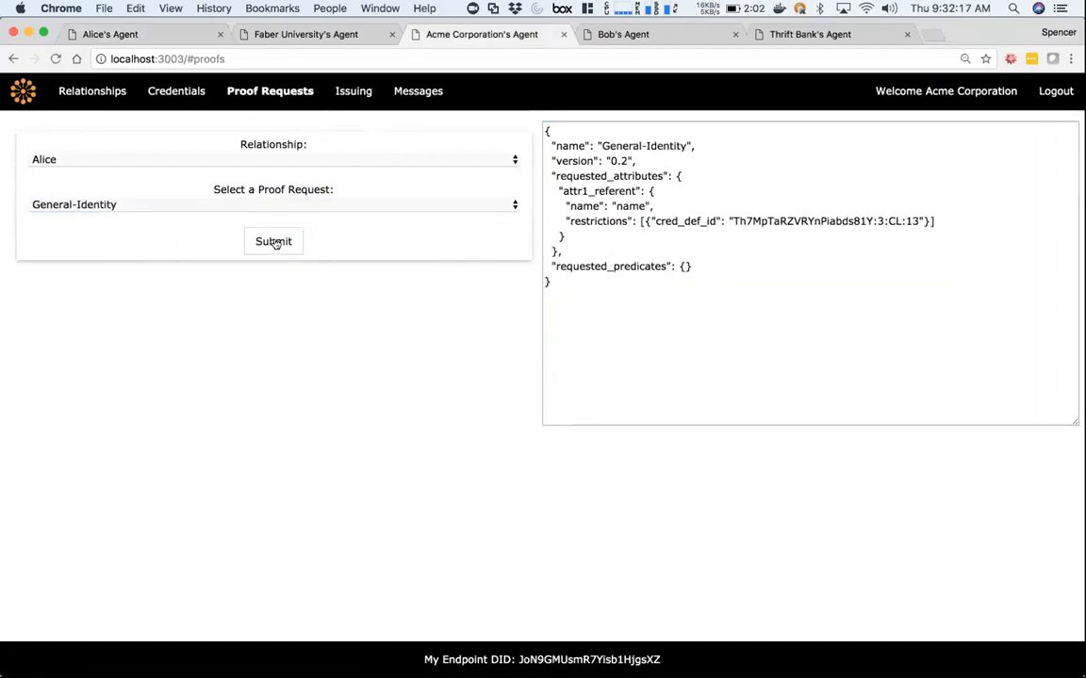
pyautogui.click(141, 34)
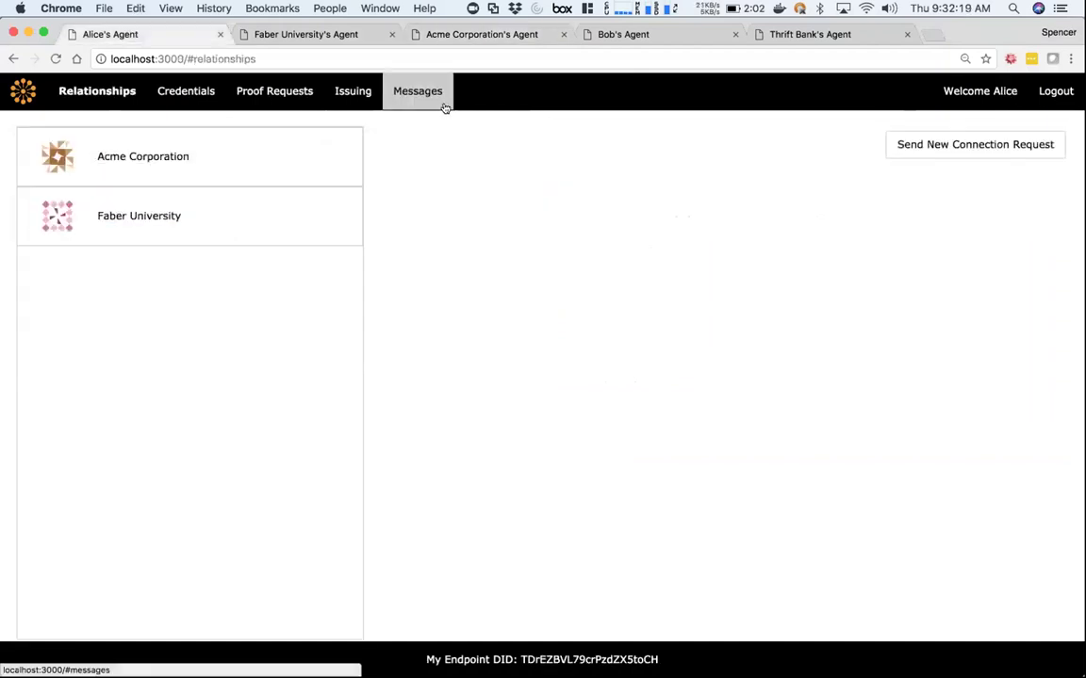
# Accept Acme's degree, status and year request in Alice's messages and return to Acme's agent.
pyautogui.click(417, 91)
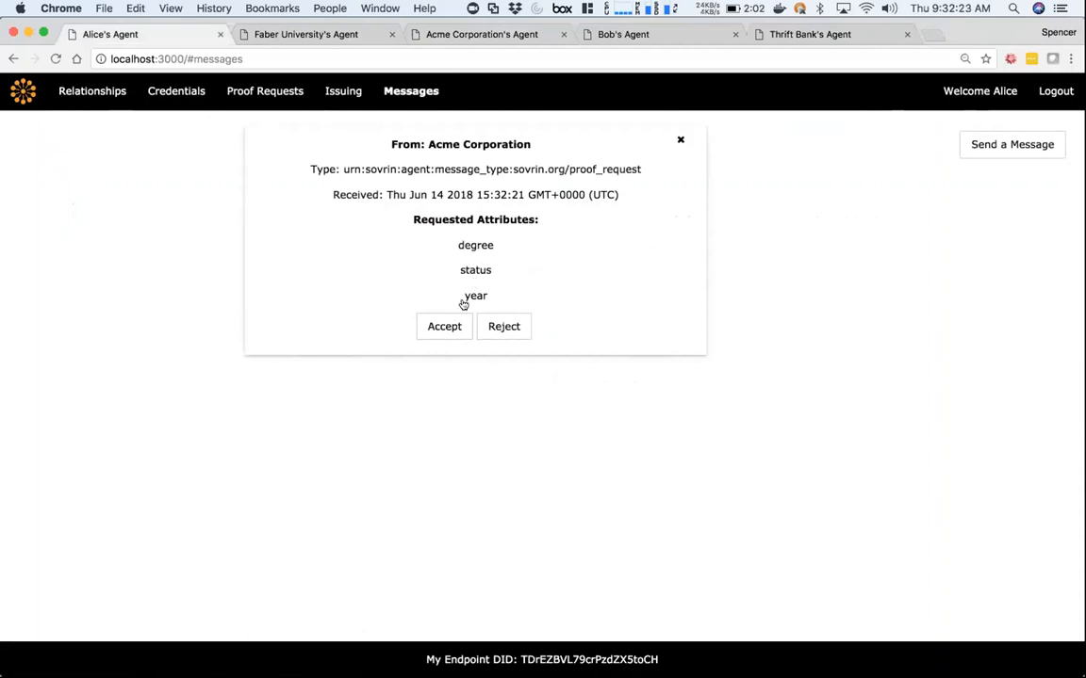
pyautogui.moveTo(415, 384)
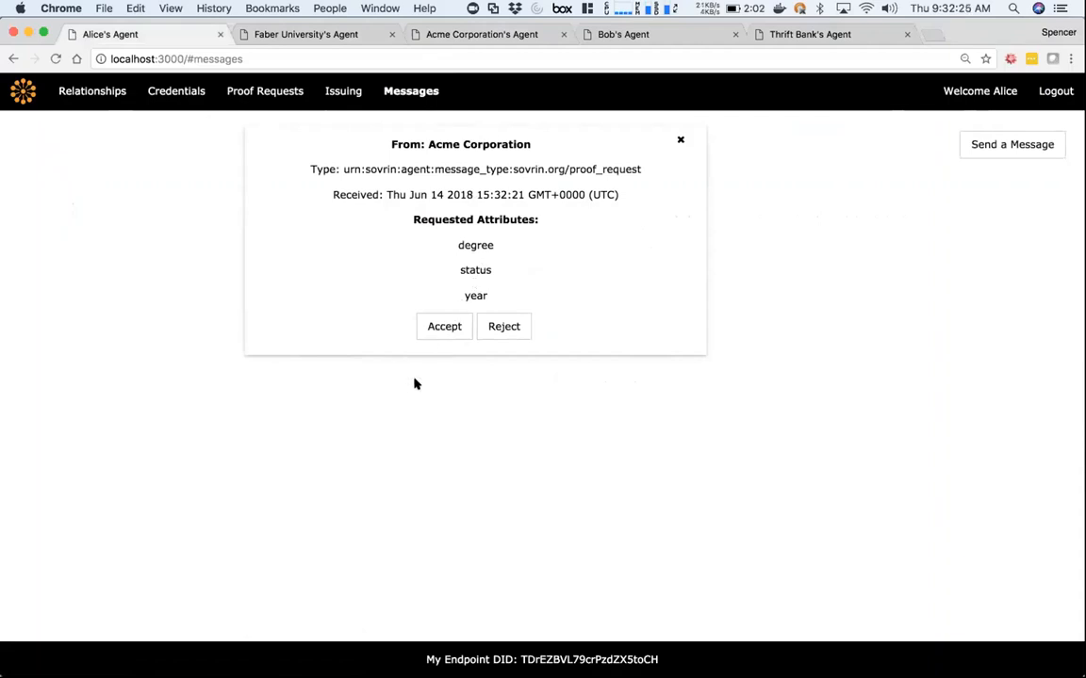
pyautogui.click(483, 34)
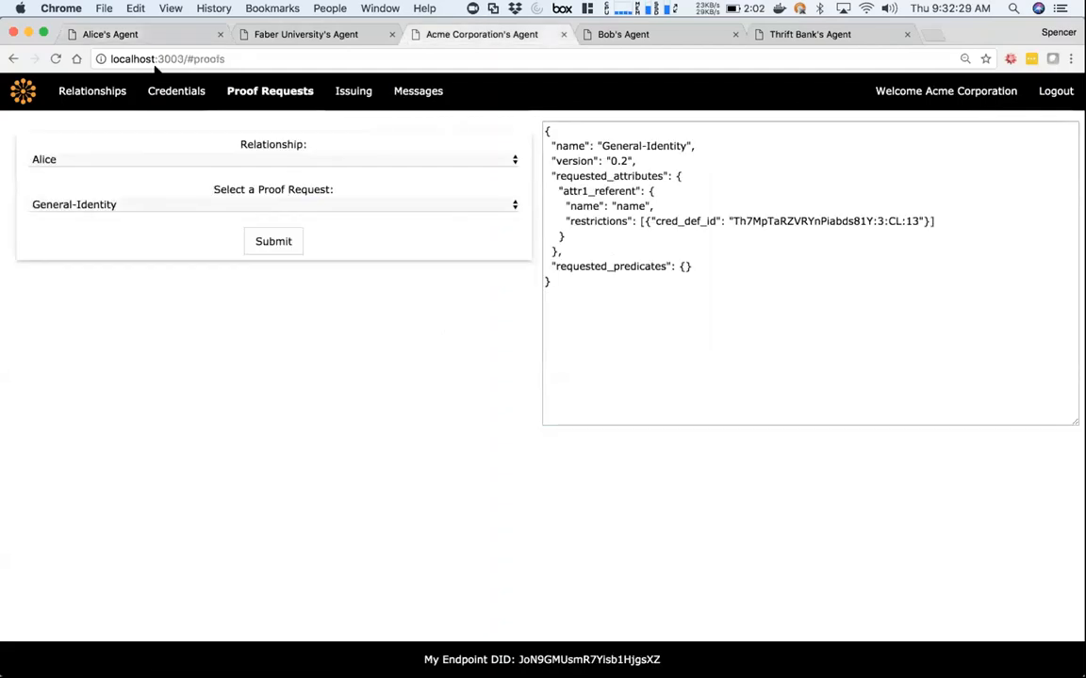
# Validate Alice's Transcript-Data proof (Bachelor of Science, Marketing, graduated, 2015) under Acme's Relationships.
pyautogui.click(98, 91)
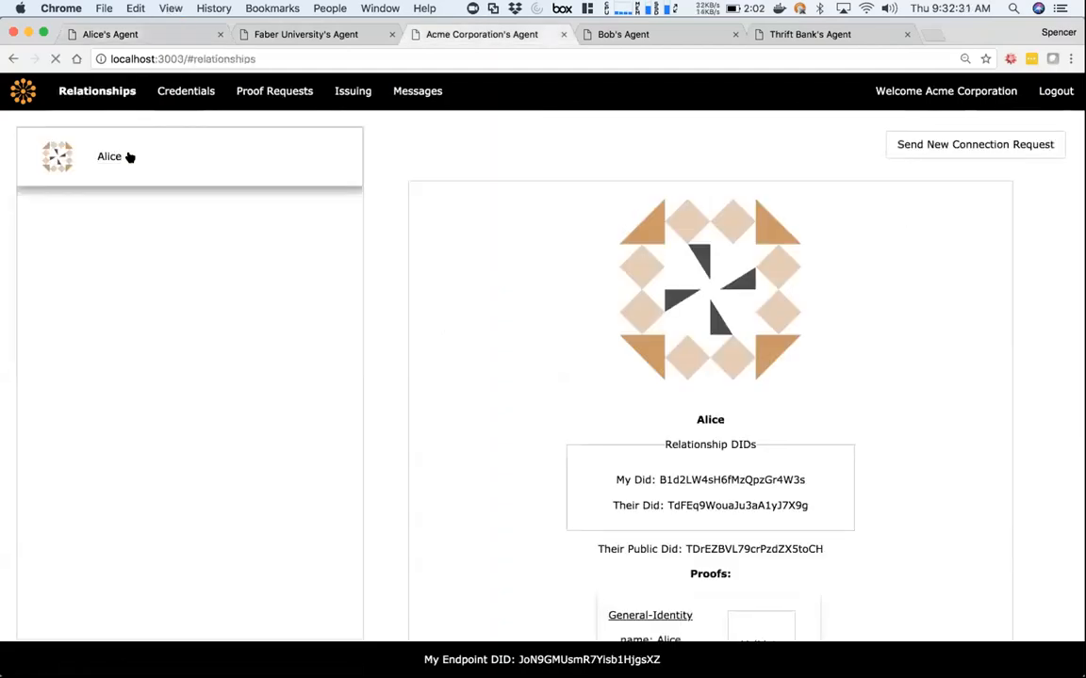
pyautogui.scroll(-3)
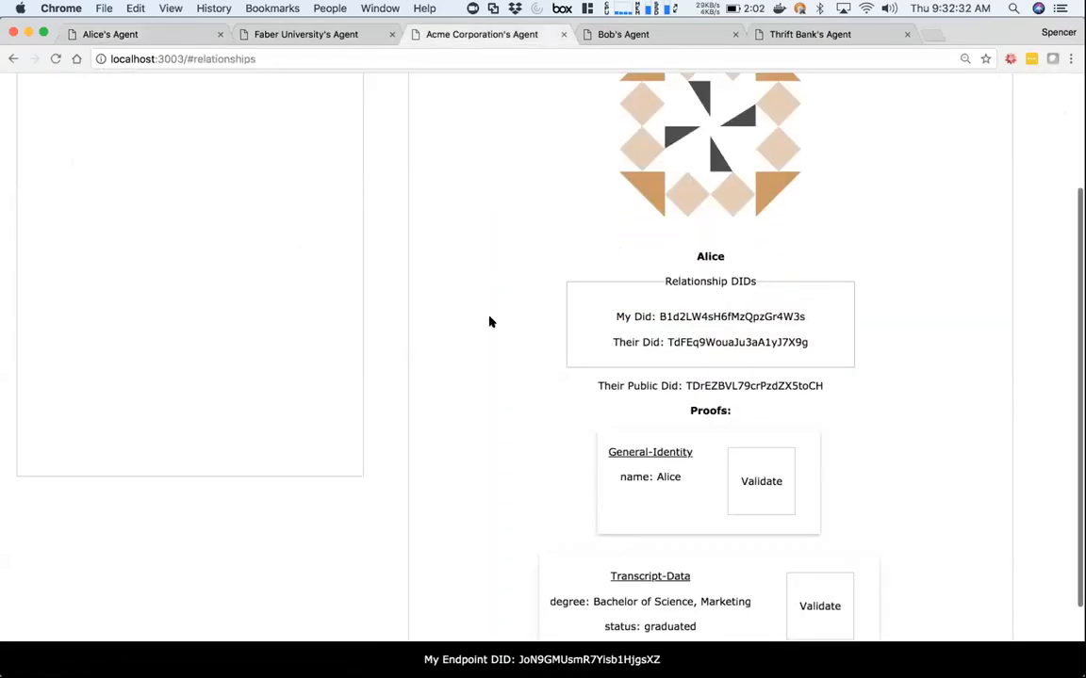
pyautogui.click(818, 607)
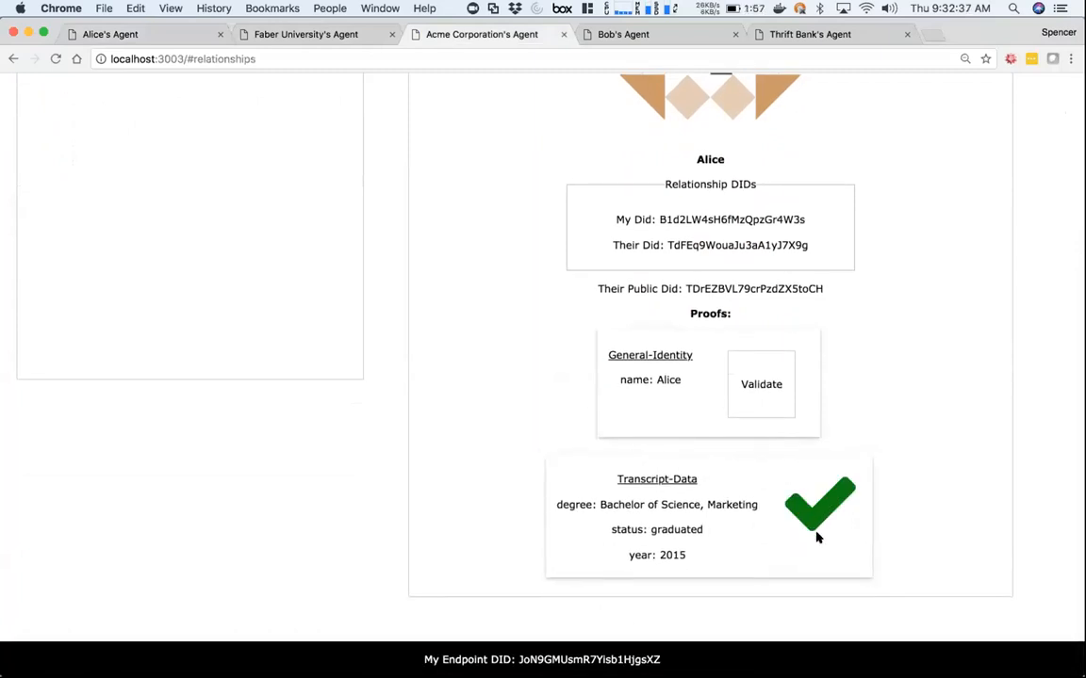
pyautogui.moveTo(707, 518)
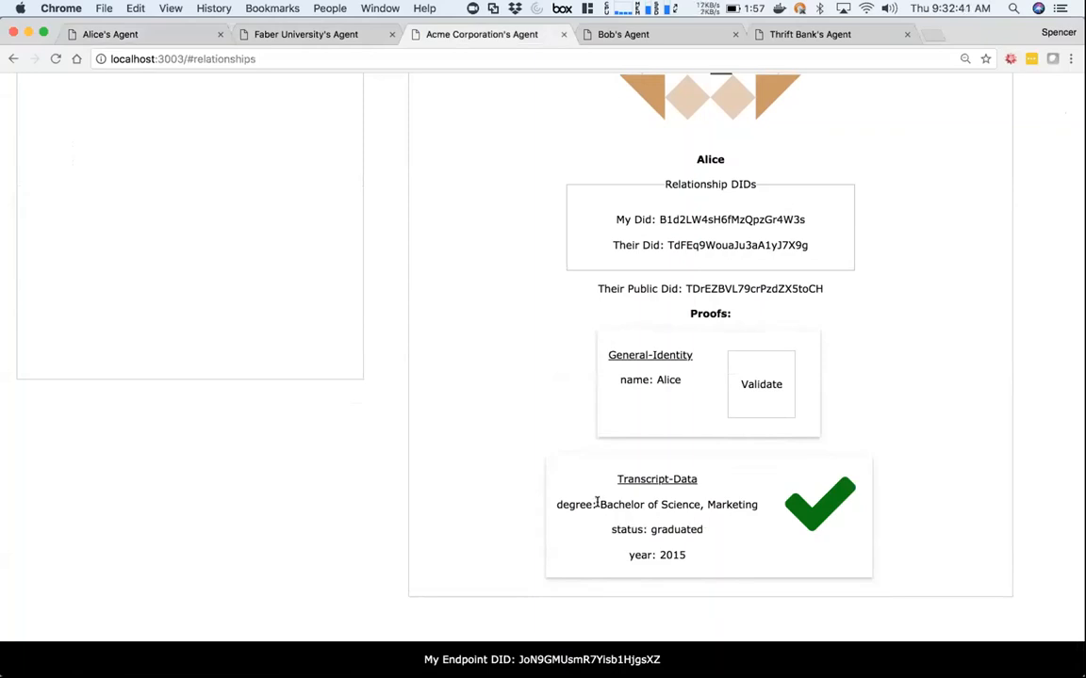
pyautogui.moveTo(754, 501)
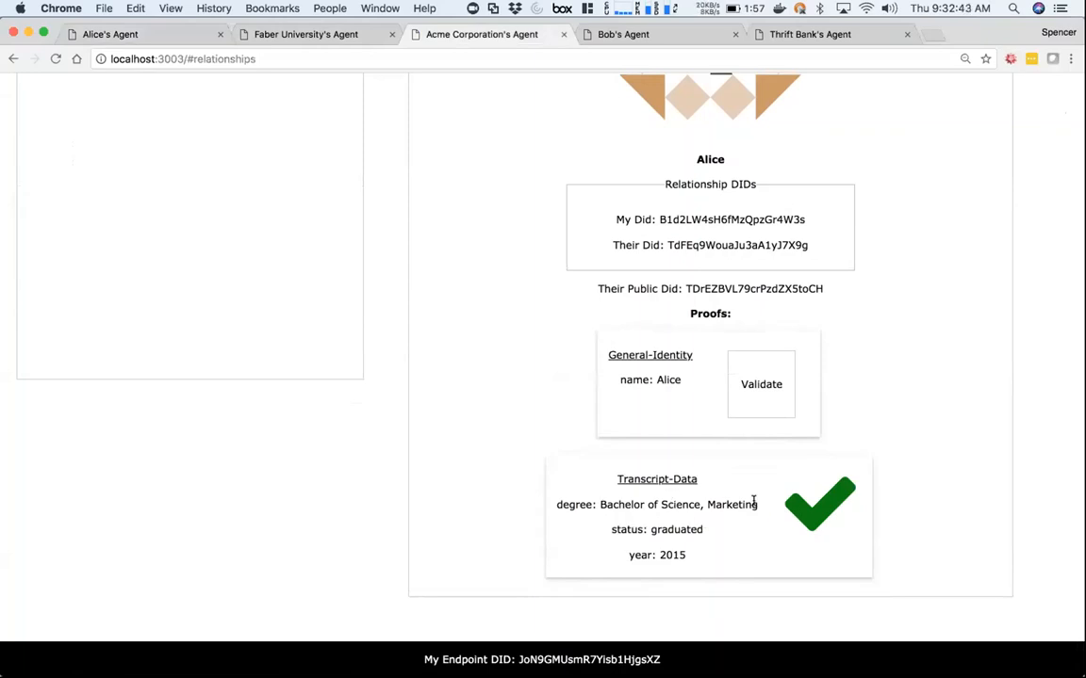
pyautogui.moveTo(489, 368)
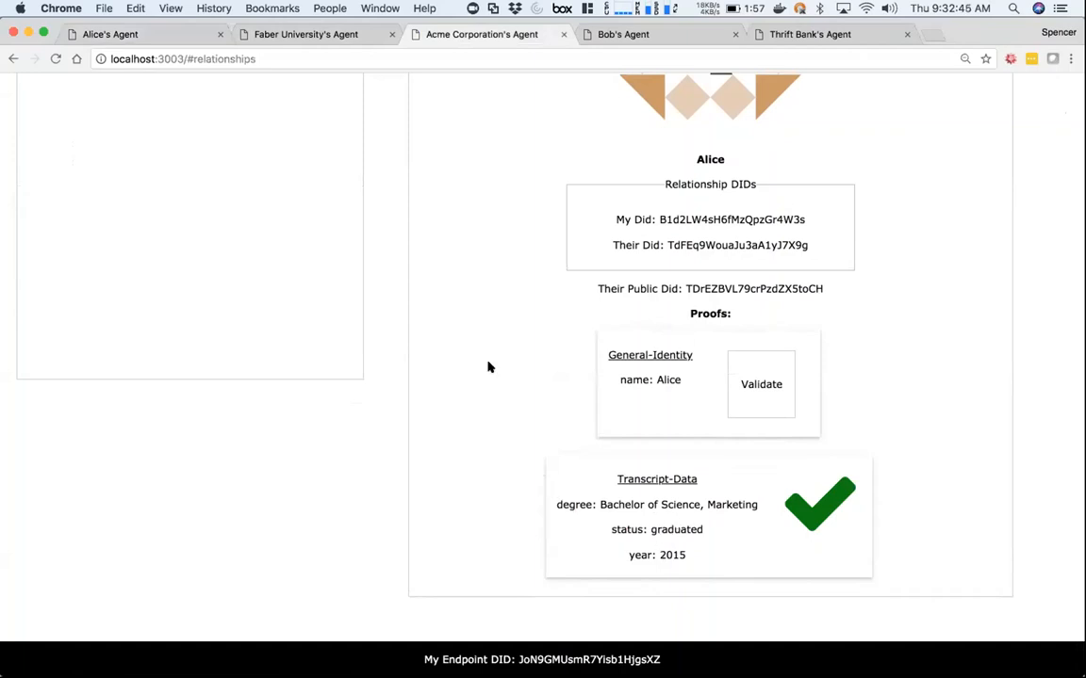
pyautogui.scroll(3)
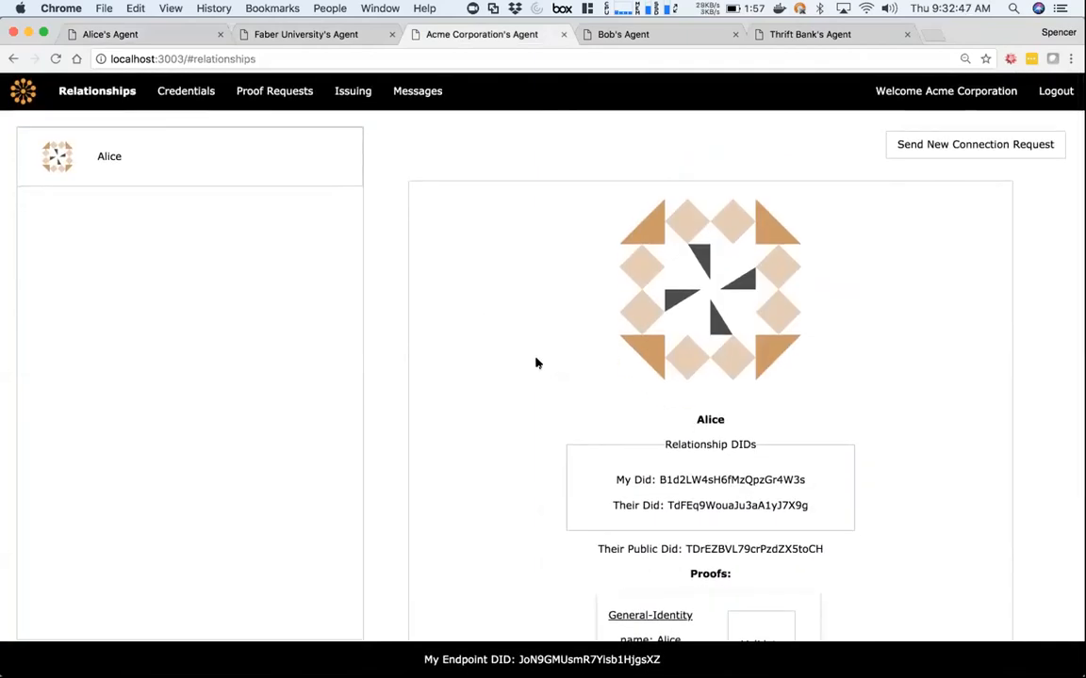